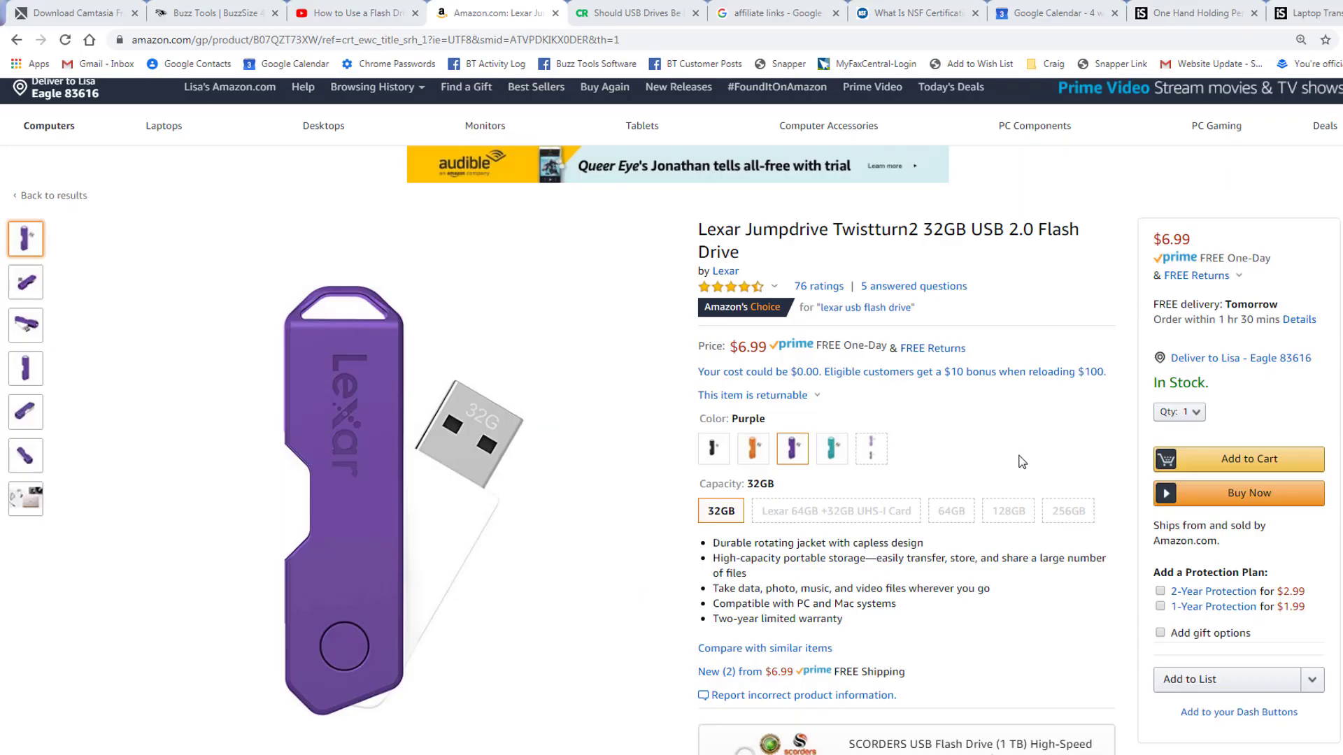
Choose the black 64GB Lexar Jumpdrive Twistturn2, priced at $12.99
click(950, 510)
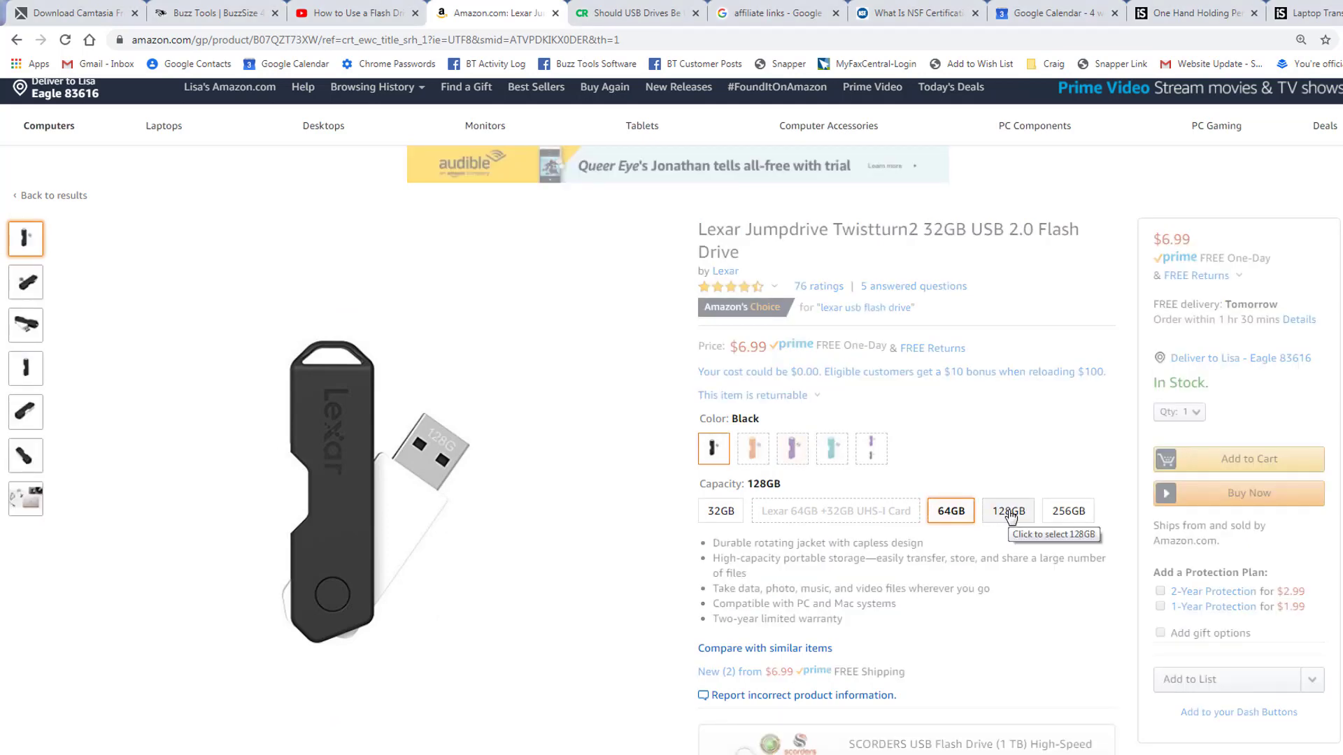
click(950, 510)
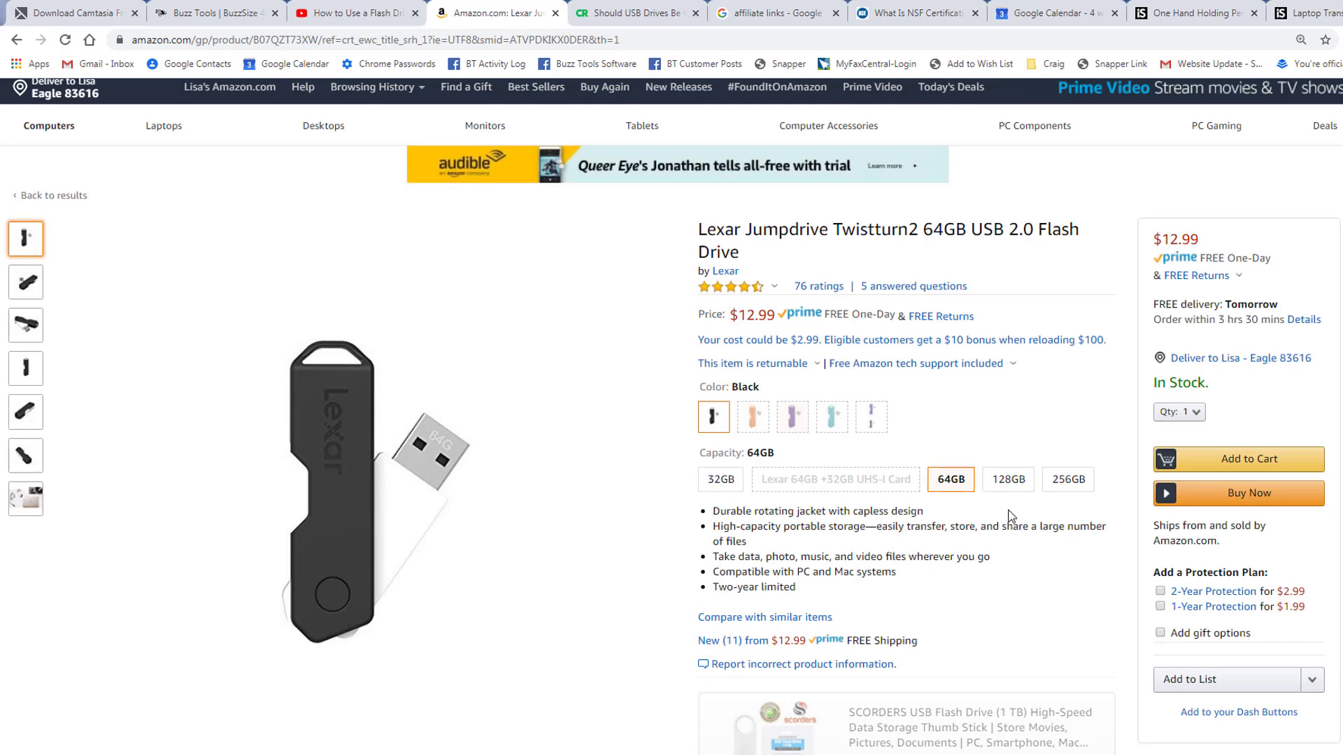
mouse_move(841, 423)
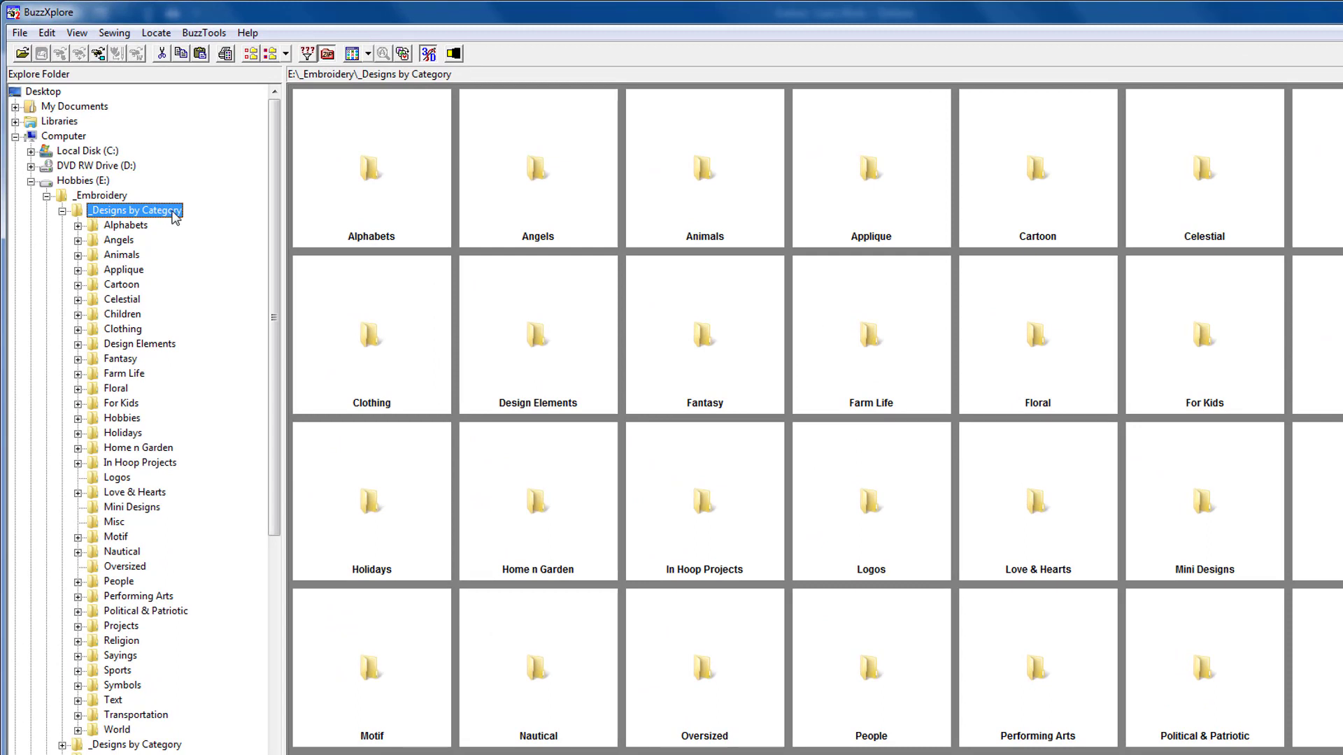
Bring up the context menu for _Designs by Category on Hobbies (E:)
right_click(137, 211)
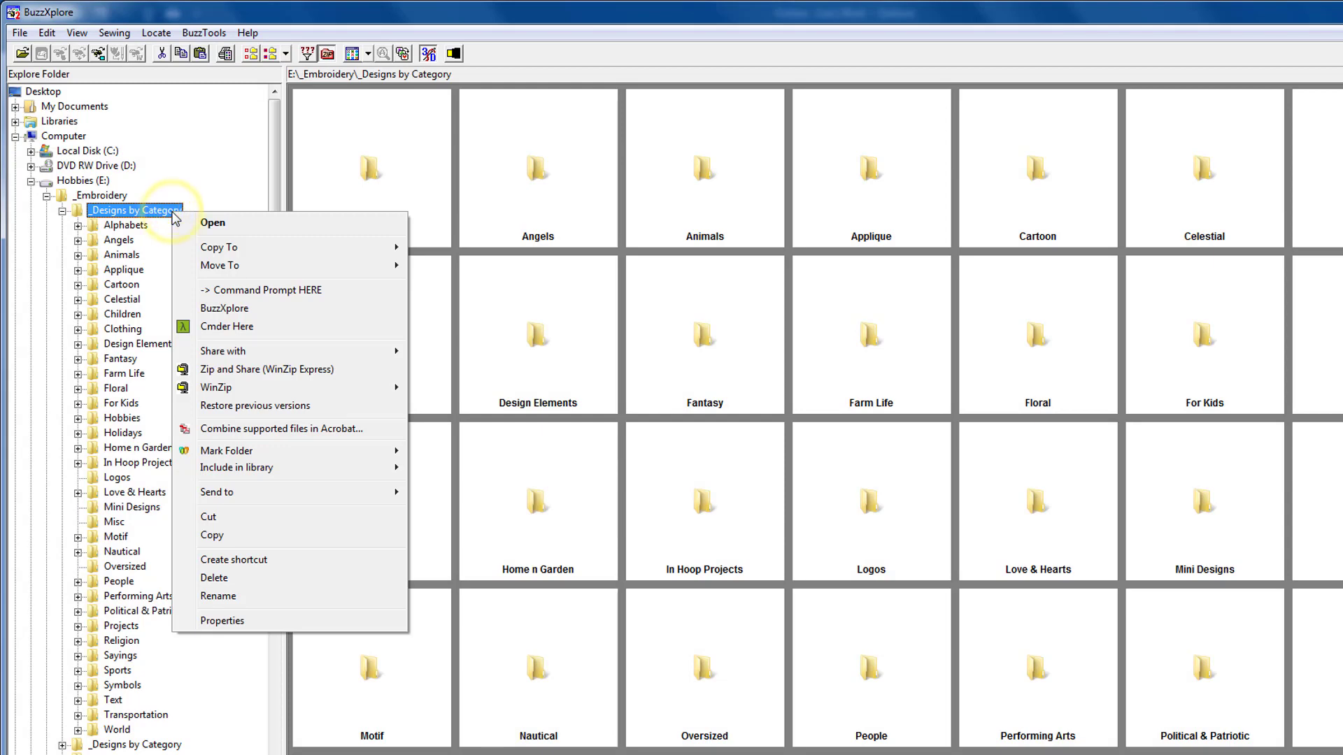
mouse_move(249, 621)
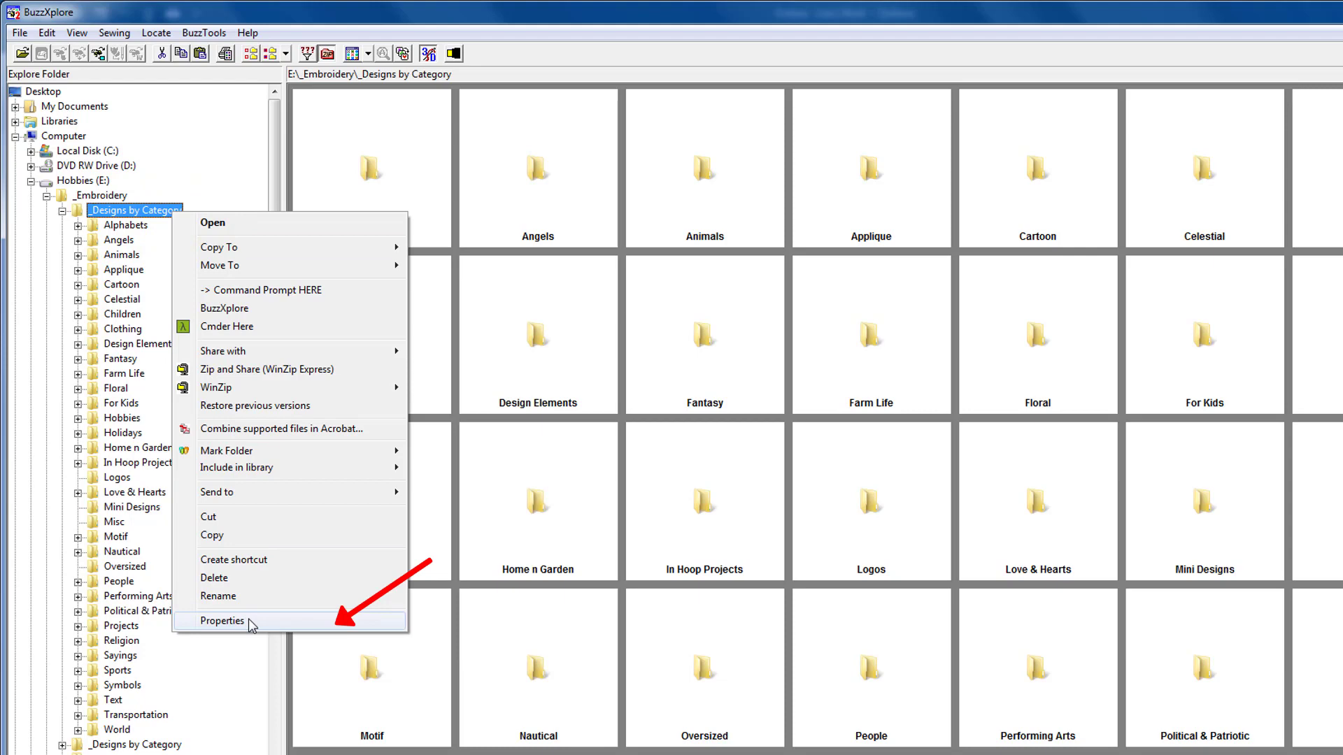
mouse_move(268, 628)
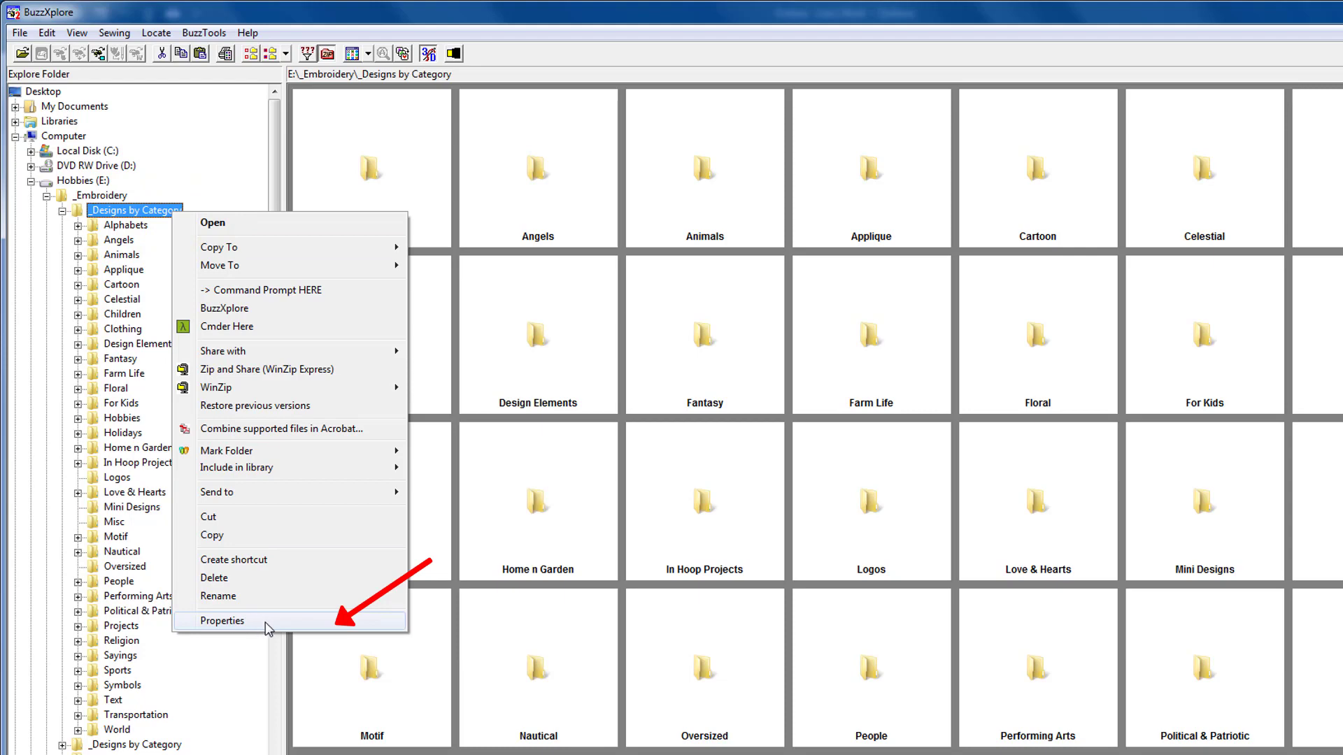
click(222, 621)
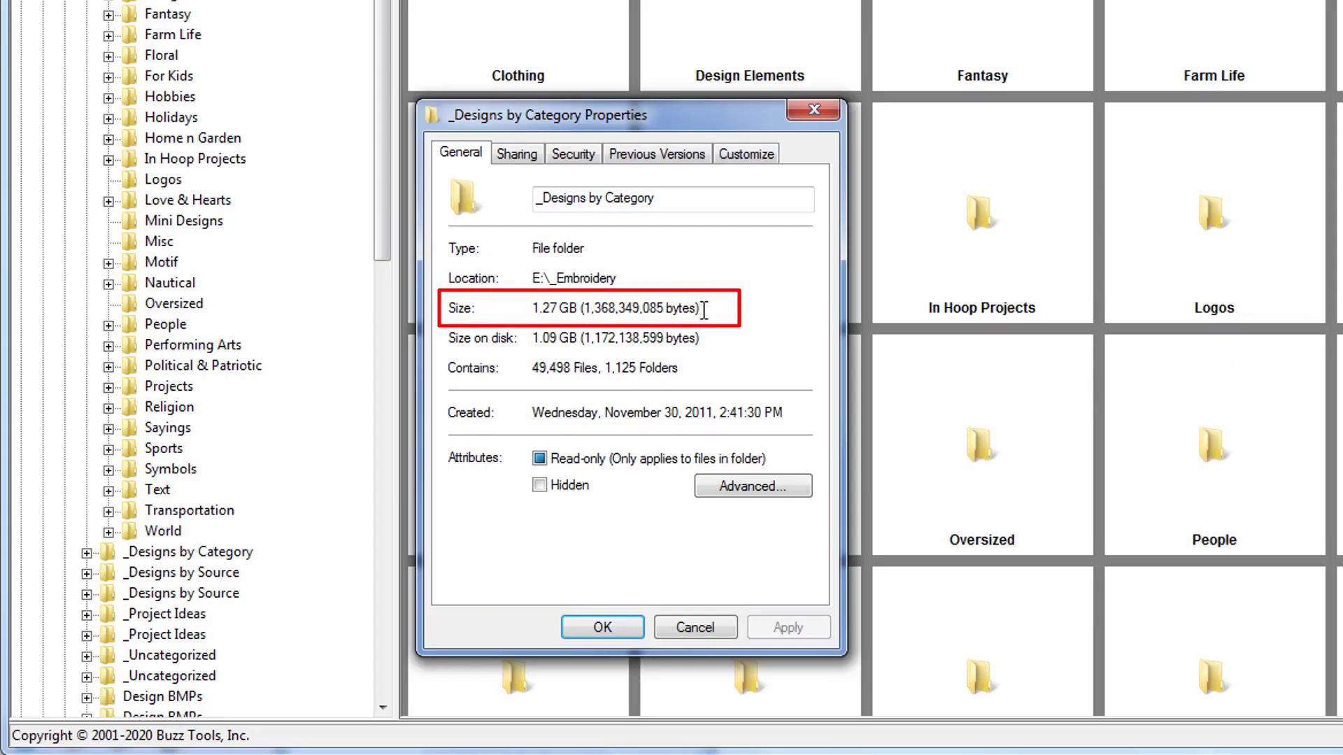
mouse_move(694, 627)
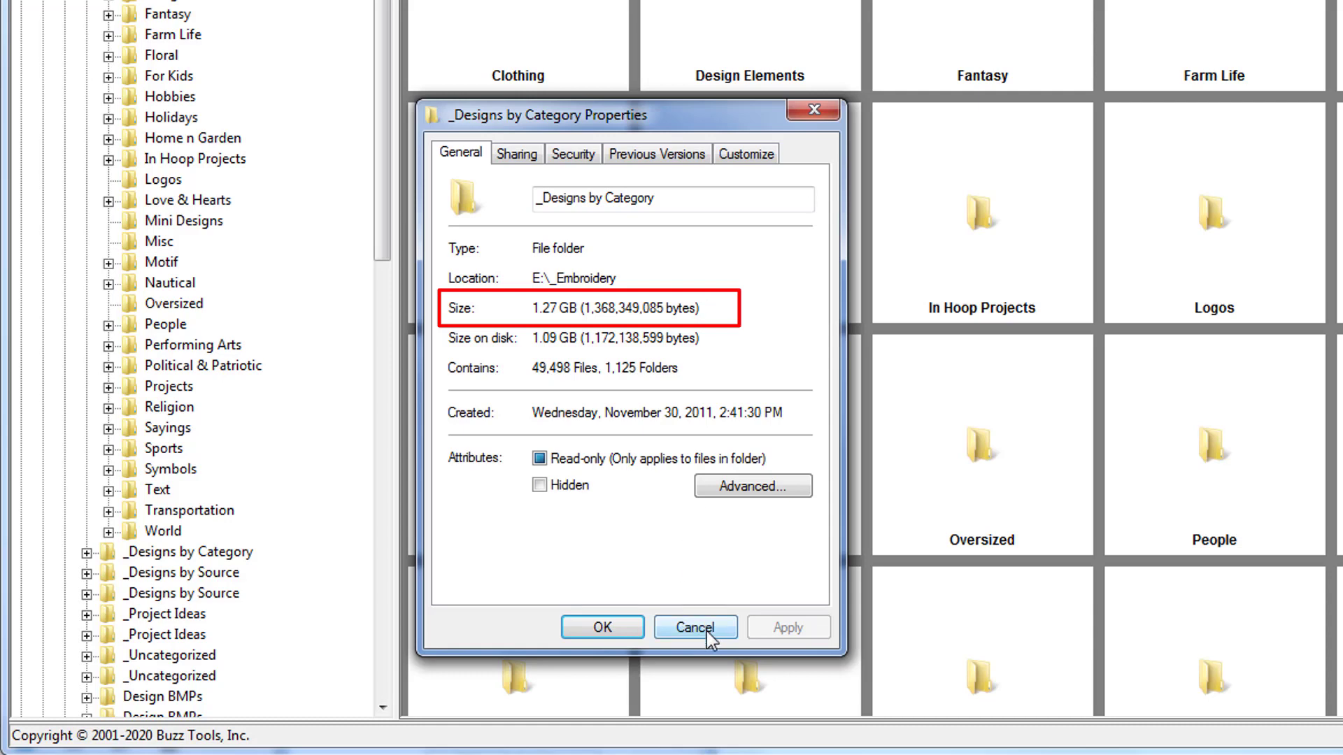
mouse_move(796, 462)
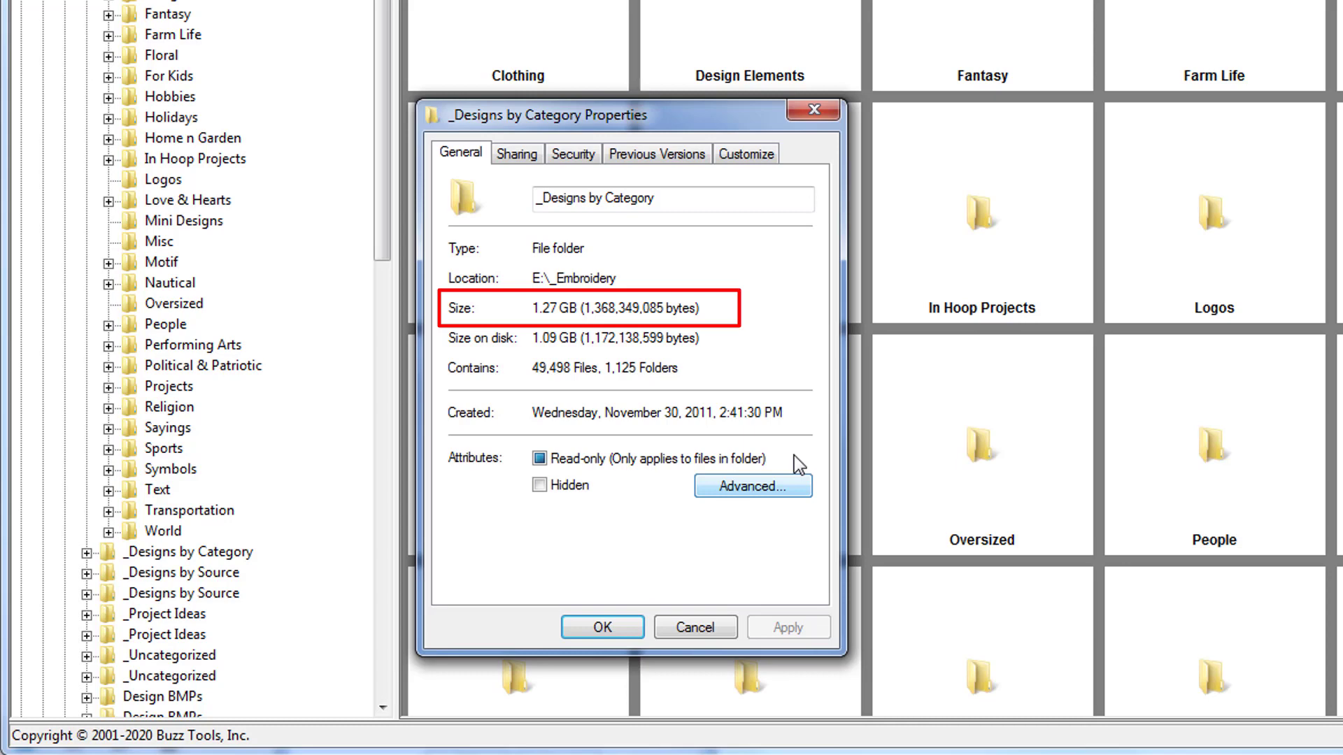
click(602, 627)
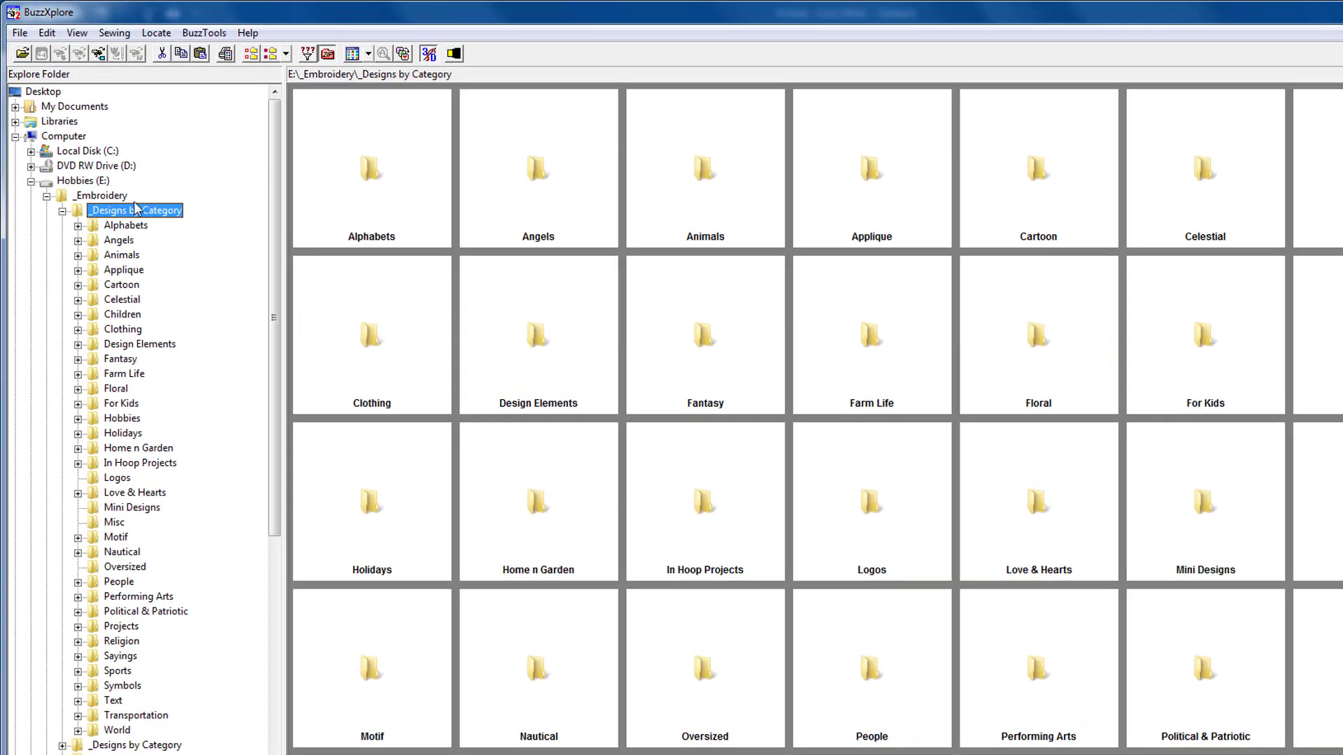
Show the File Types To Show list, then switch the file filter off
click(308, 53)
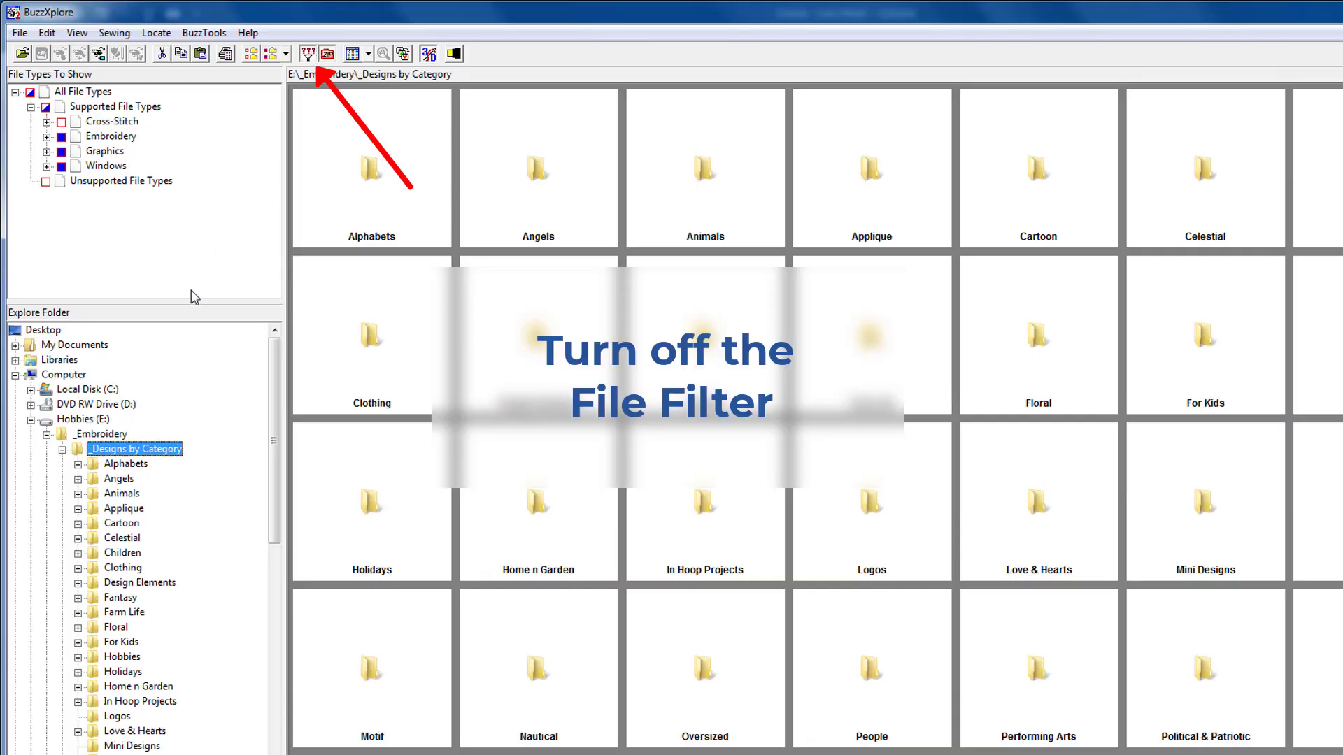
mouse_move(191, 207)
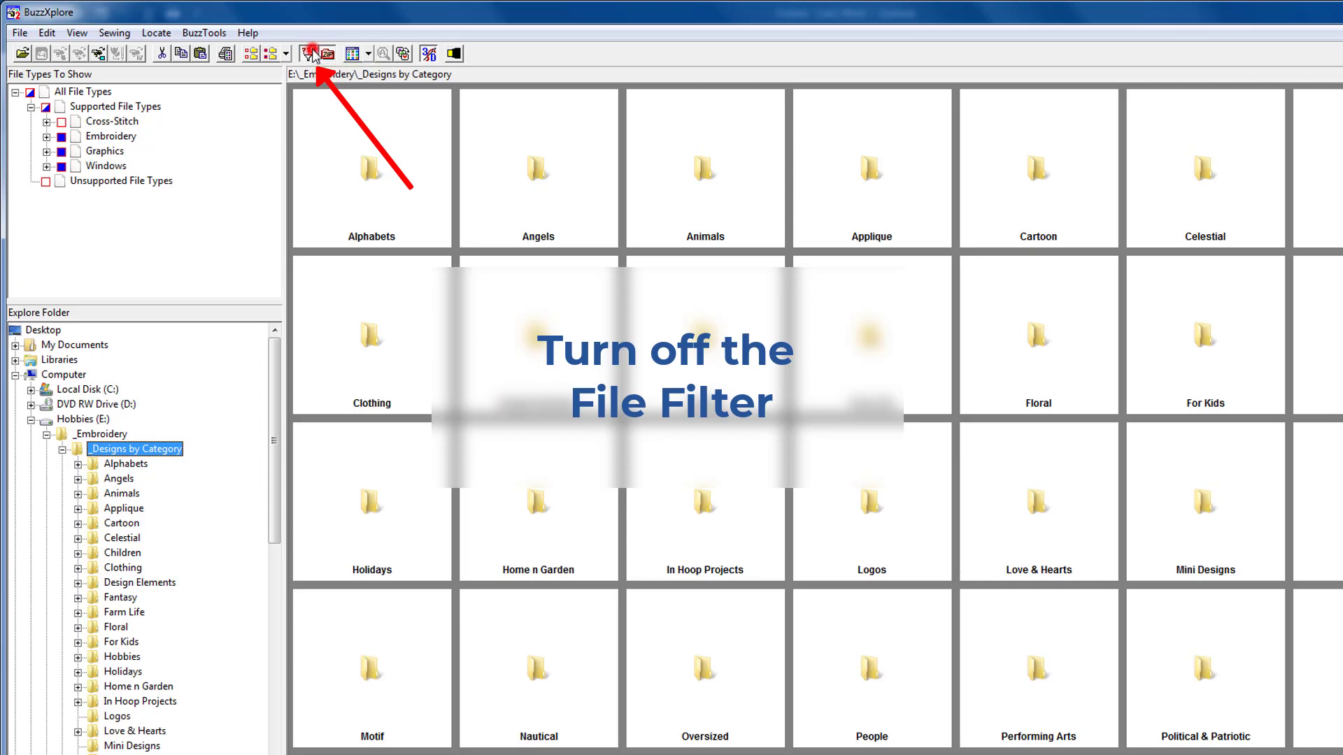
click(310, 53)
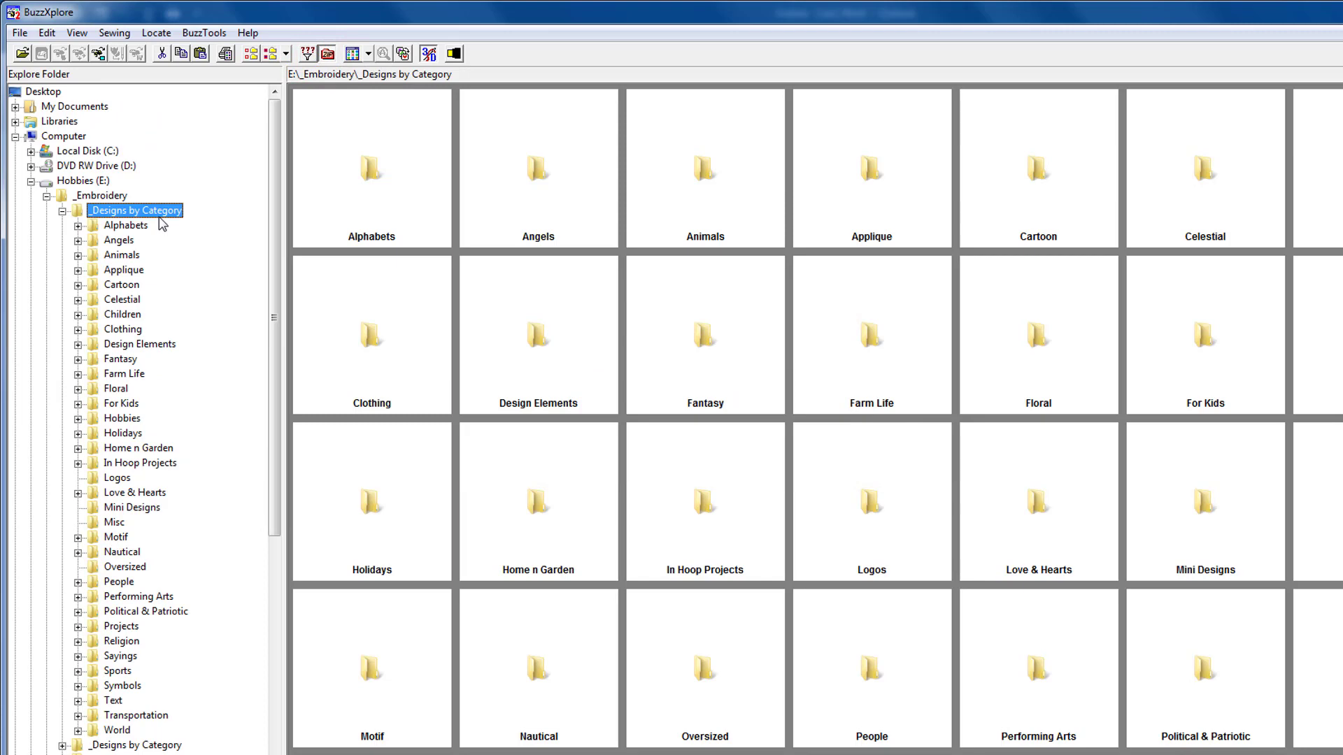
Show Copy To destinations for _Designs by Category, including EMBROIDERY (I:)
right_click(135, 210)
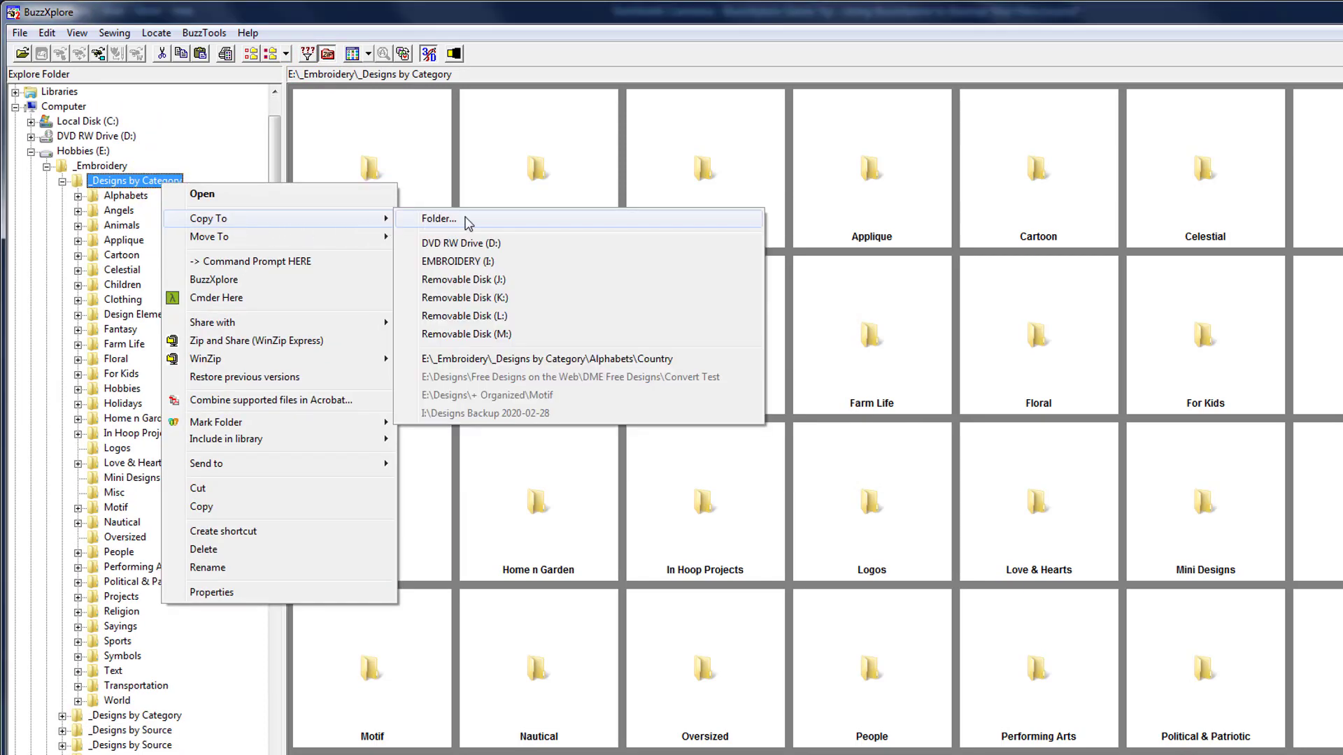
mouse_move(519, 248)
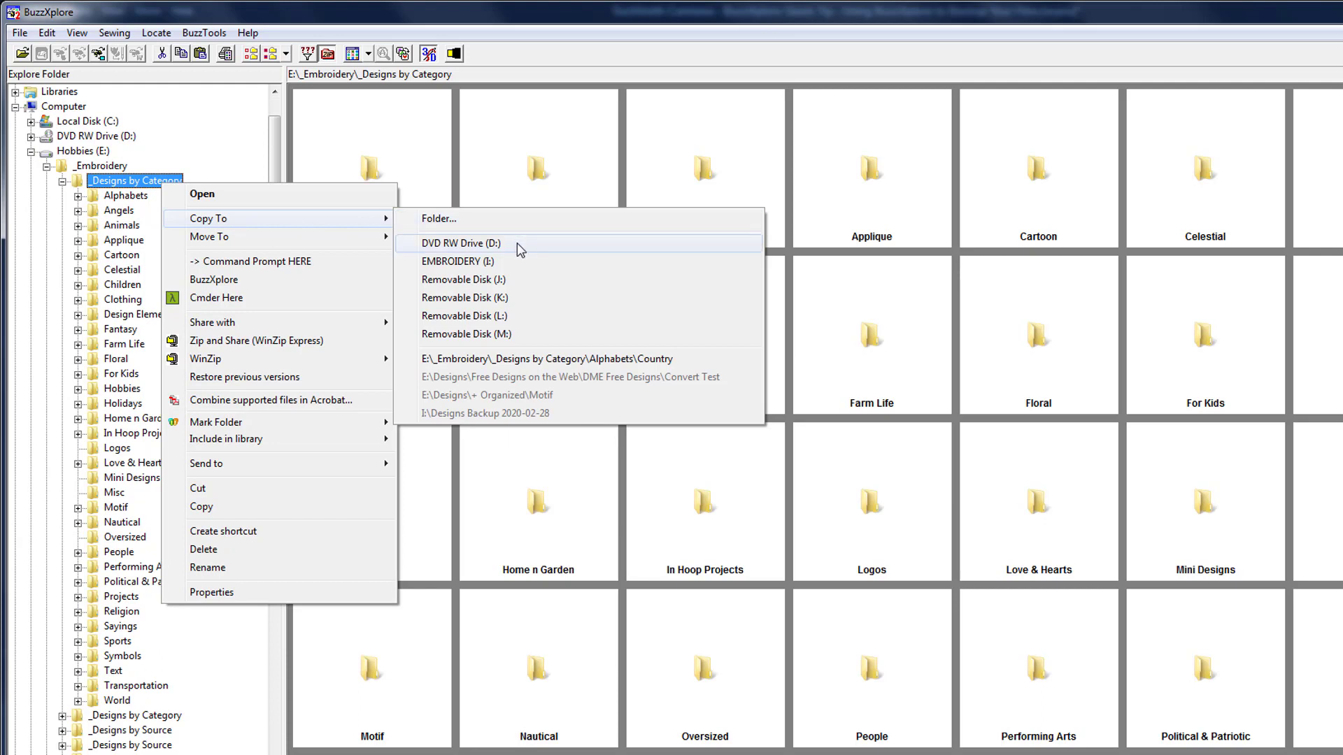
mouse_move(523, 261)
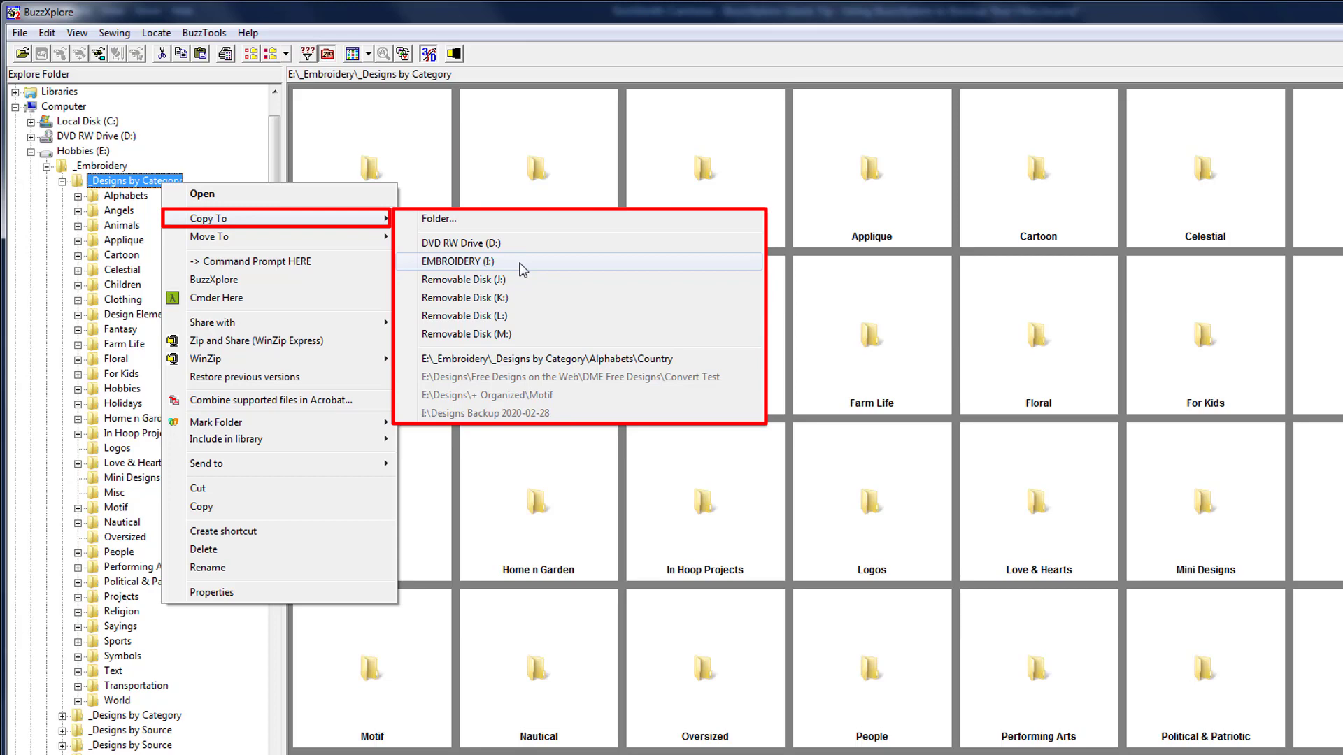
click(19, 31)
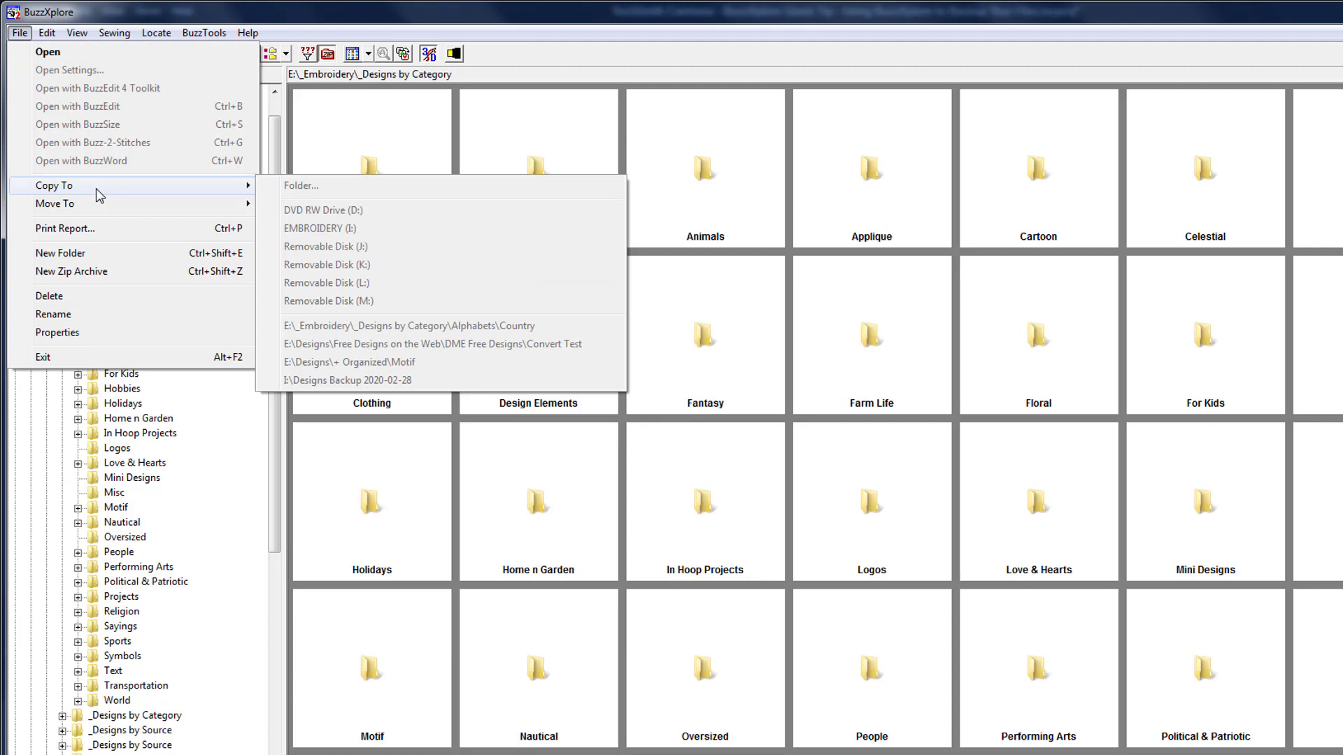
Start copying _Embroidery (50,624 items, 1.27 GB) to the EMBROIDERY (I:) drive
click(57, 332)
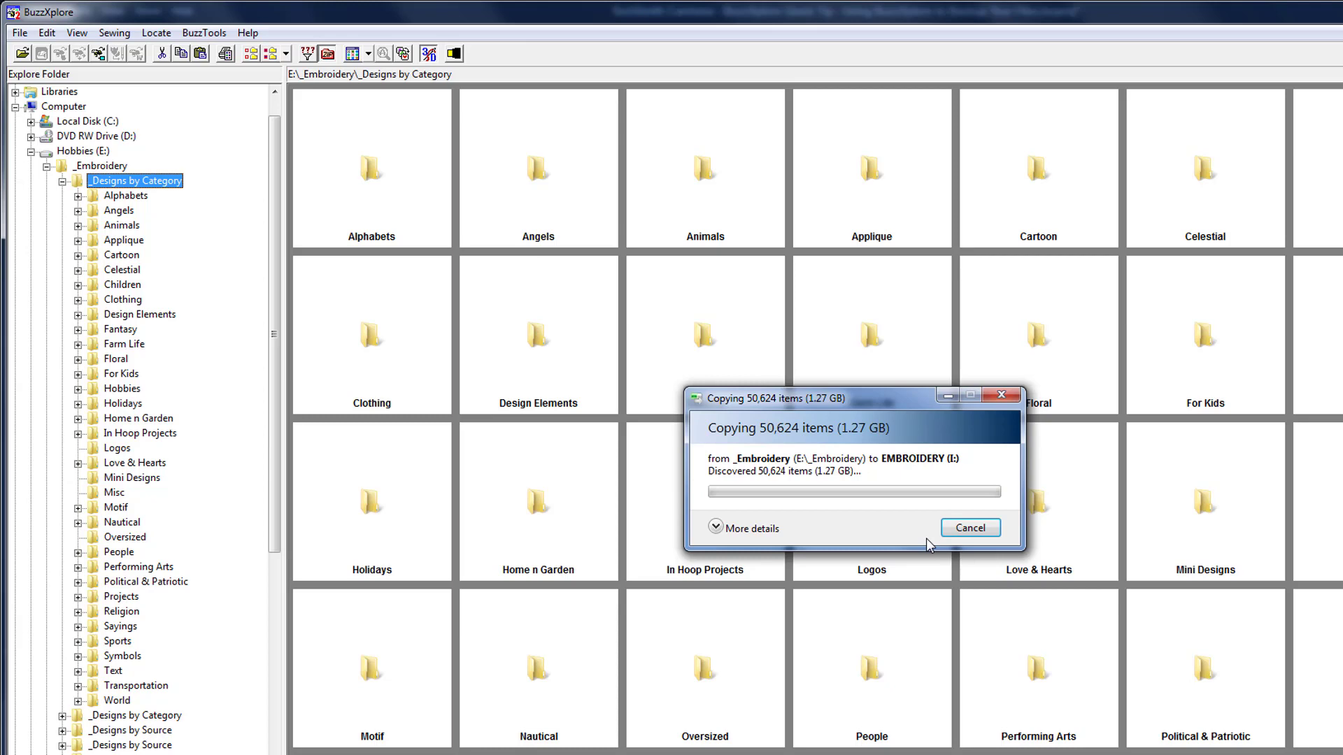
mouse_move(966, 546)
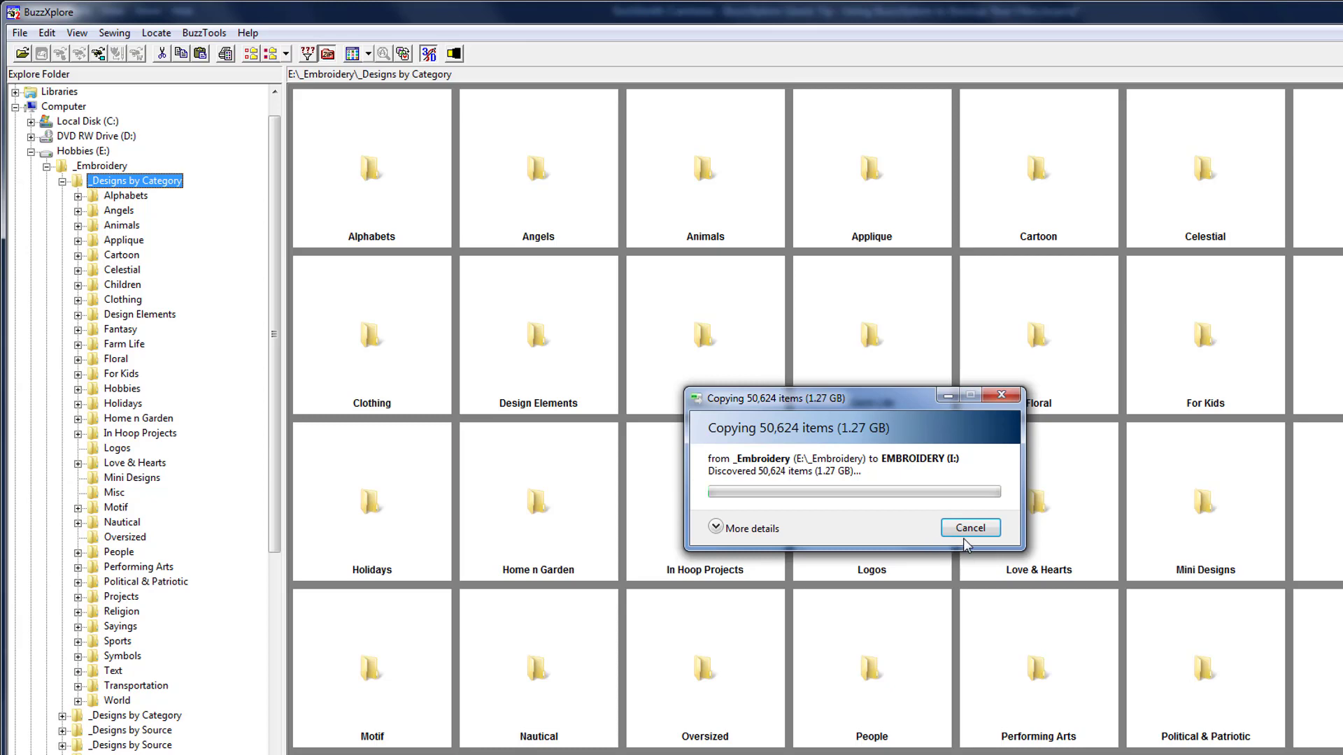
Cancel the EMBROIDERY (I:) copy and show _Designs by Category's copy destinations again
click(969, 527)
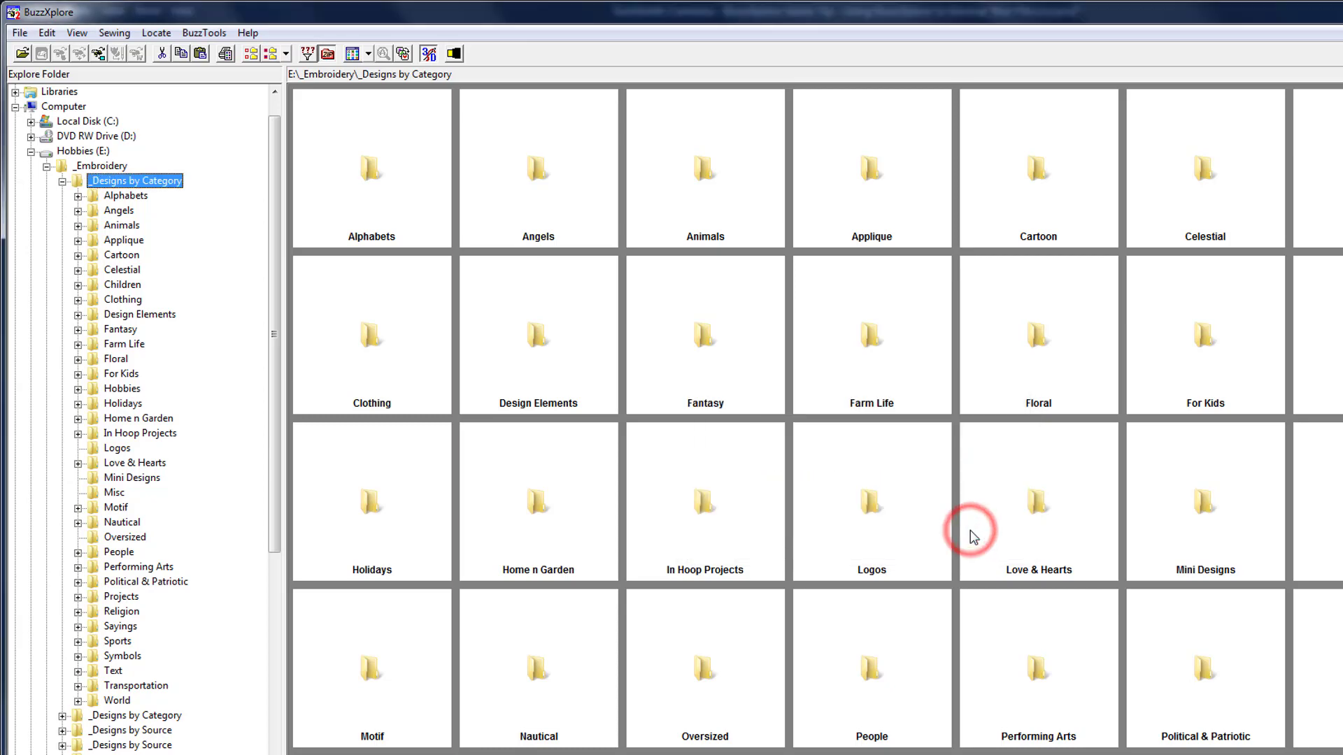
mouse_move(155, 178)
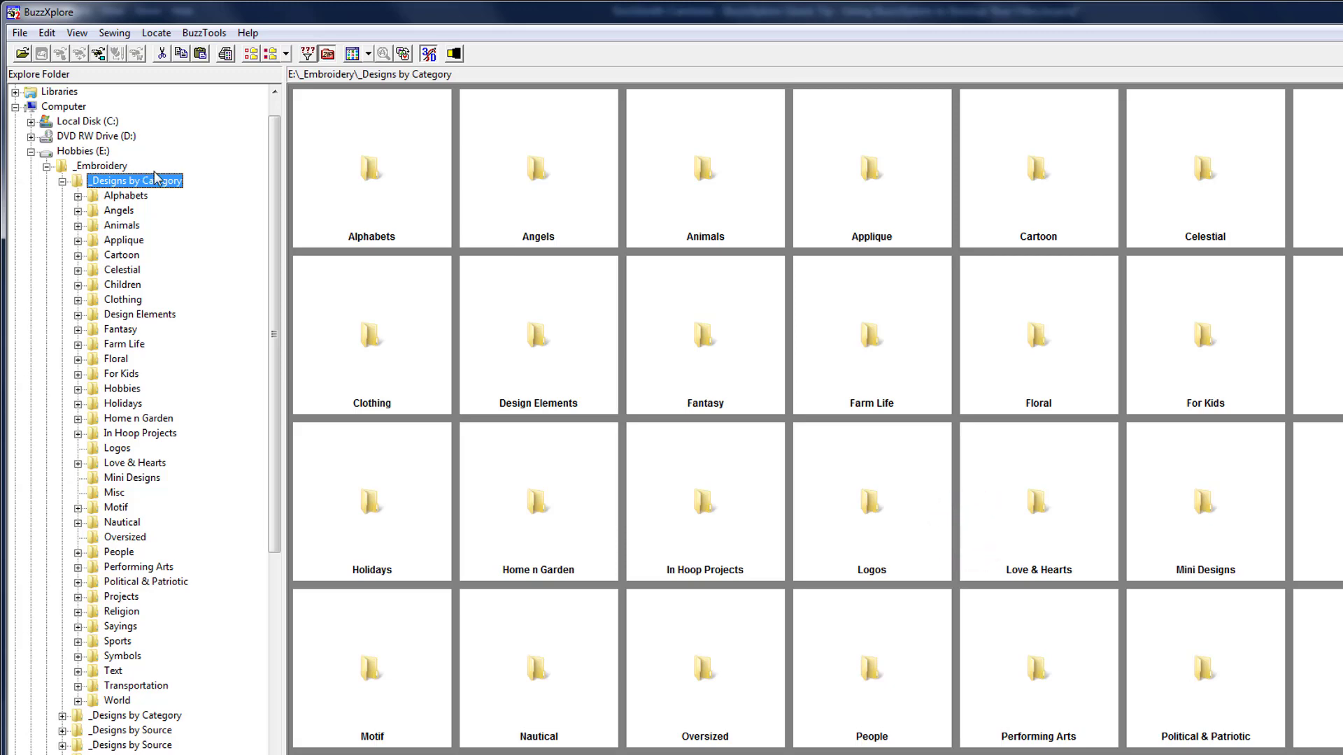
mouse_move(168, 191)
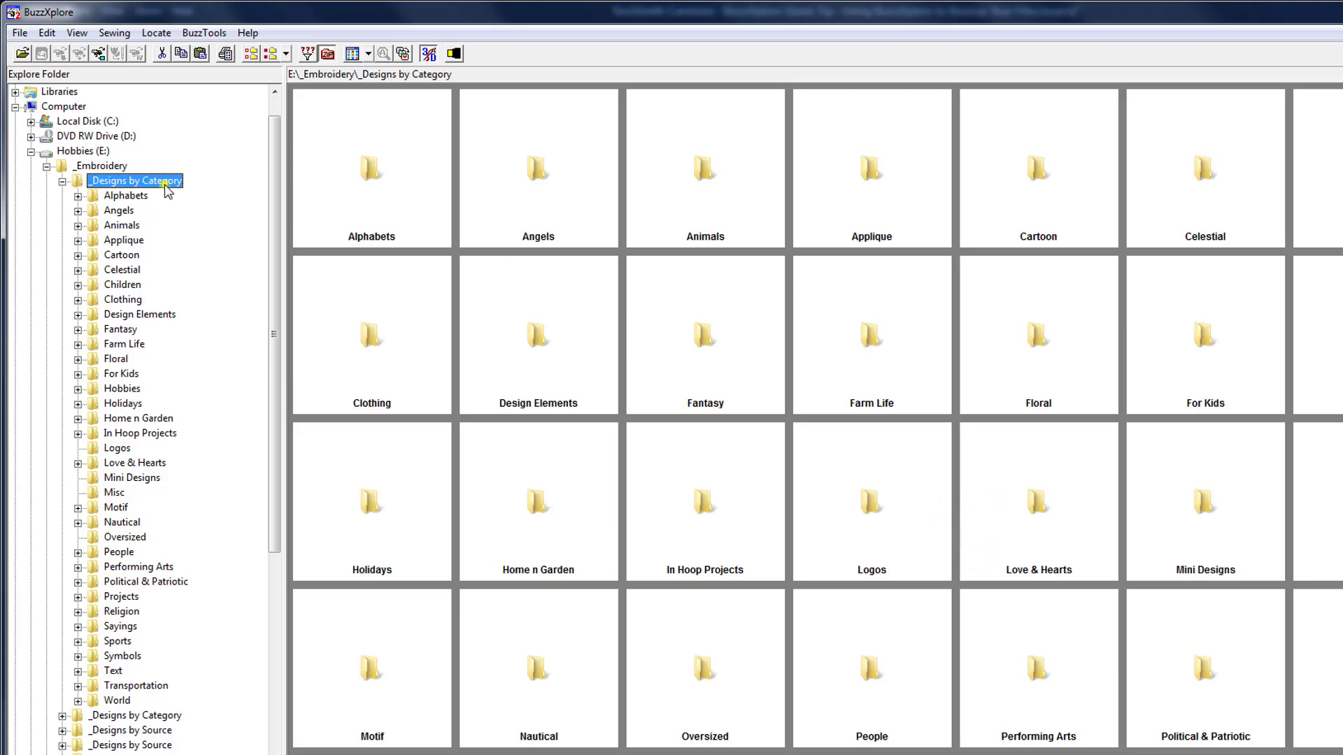
right_click(137, 180)
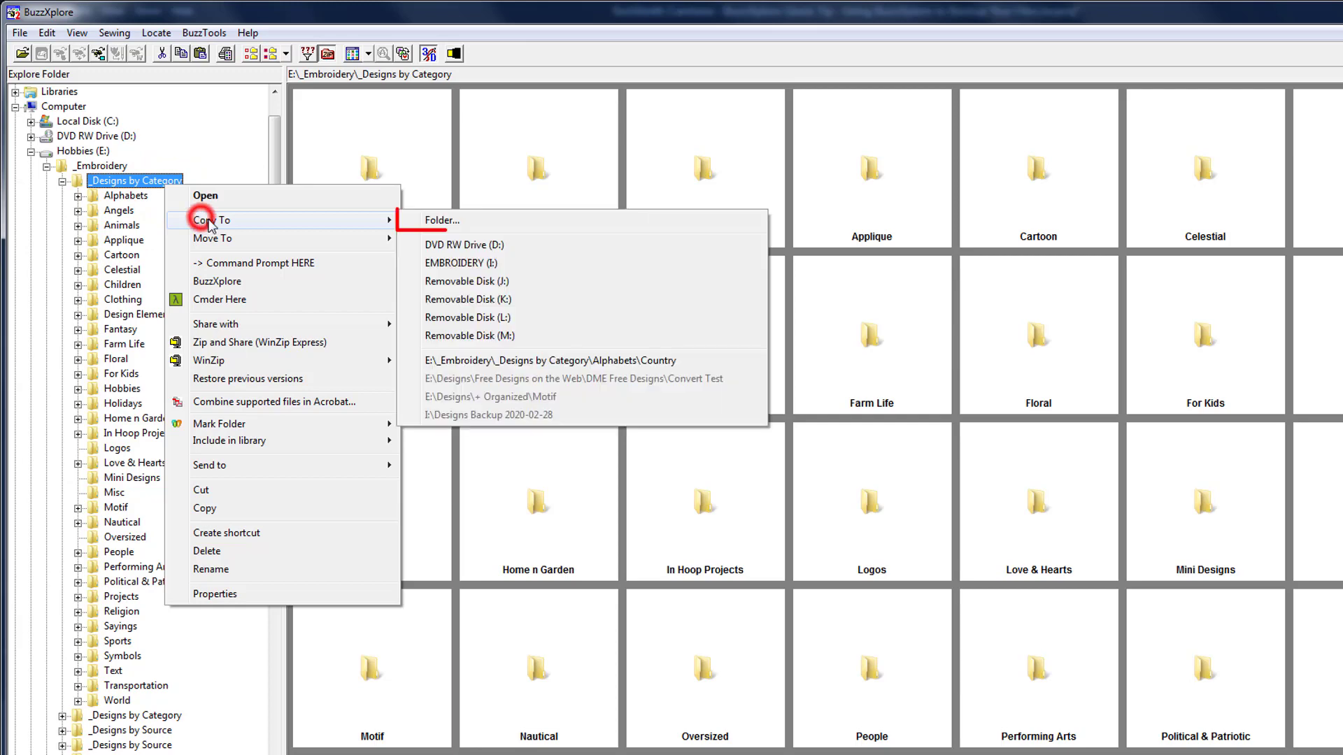
Create the folder Design Backup 2020-02-28 on EMBROIDERY (I:) as the copy destination
click(439, 220)
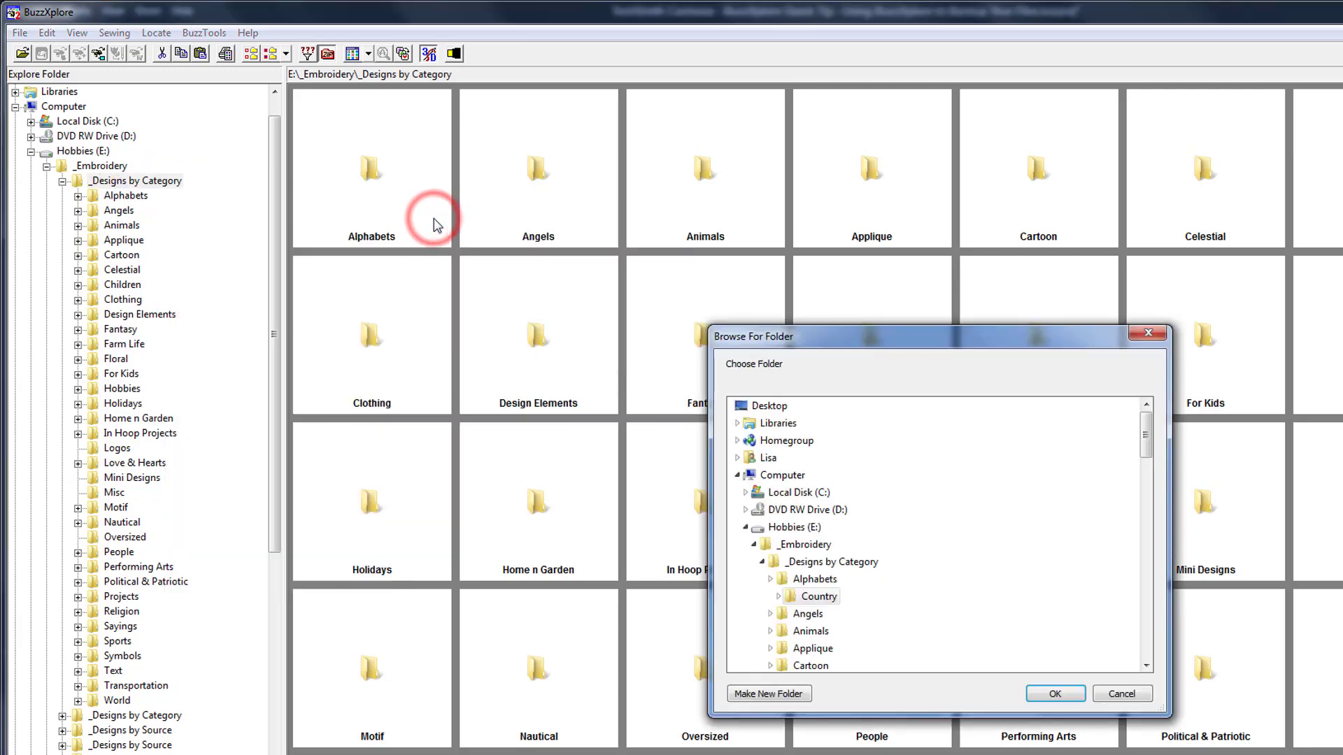
scroll(down, 3)
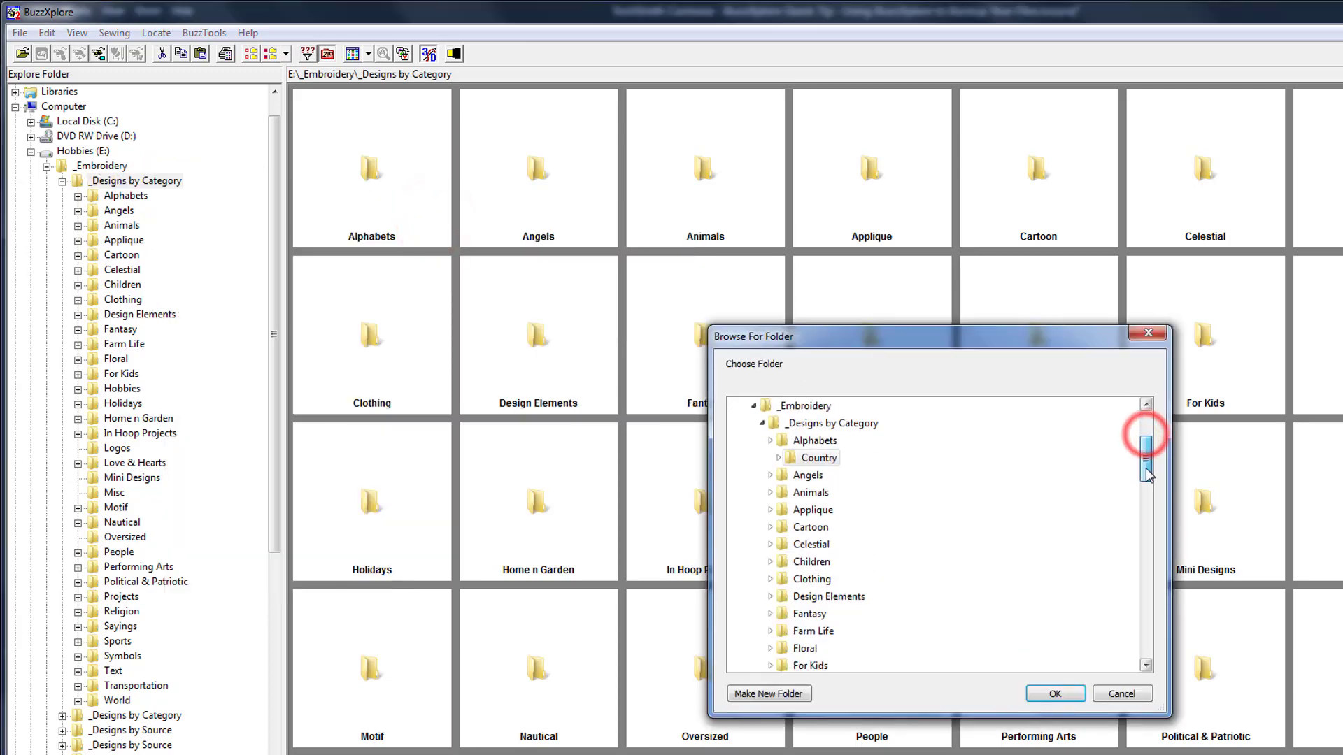
scroll(down, 3)
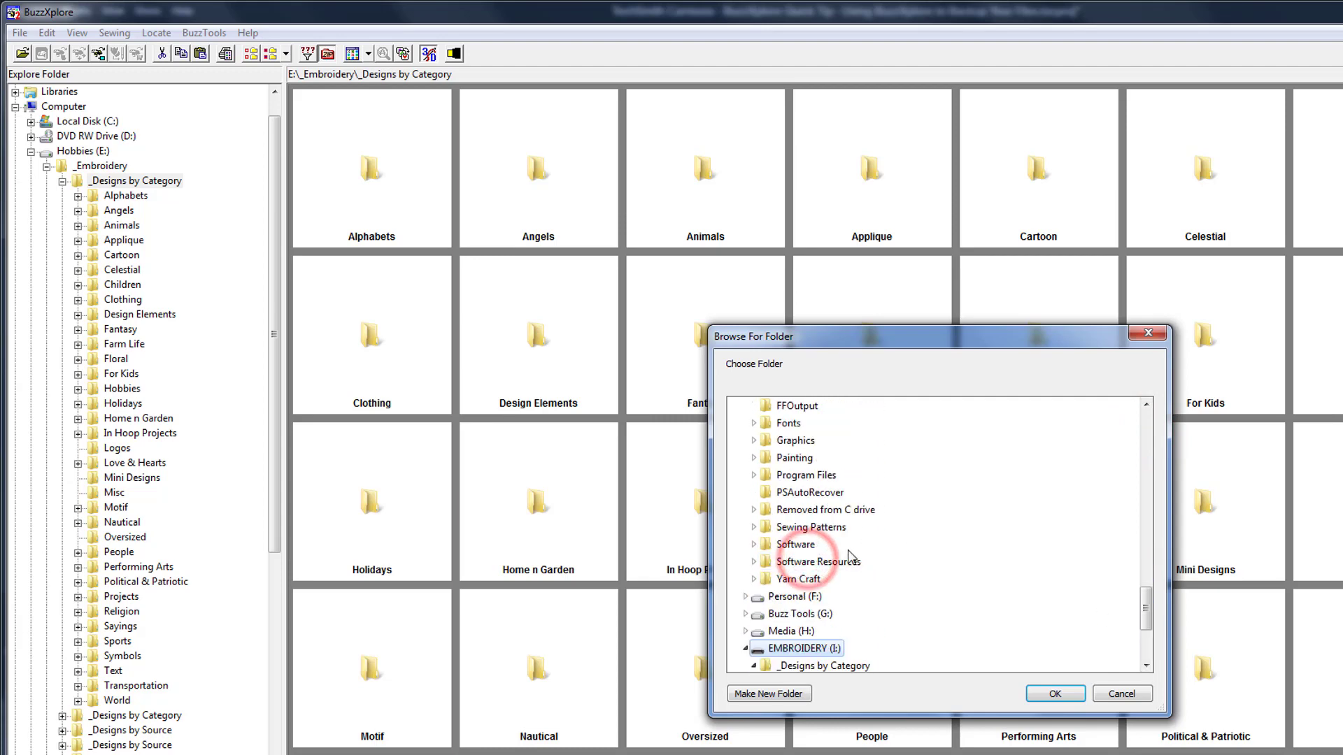
scroll(down, 3)
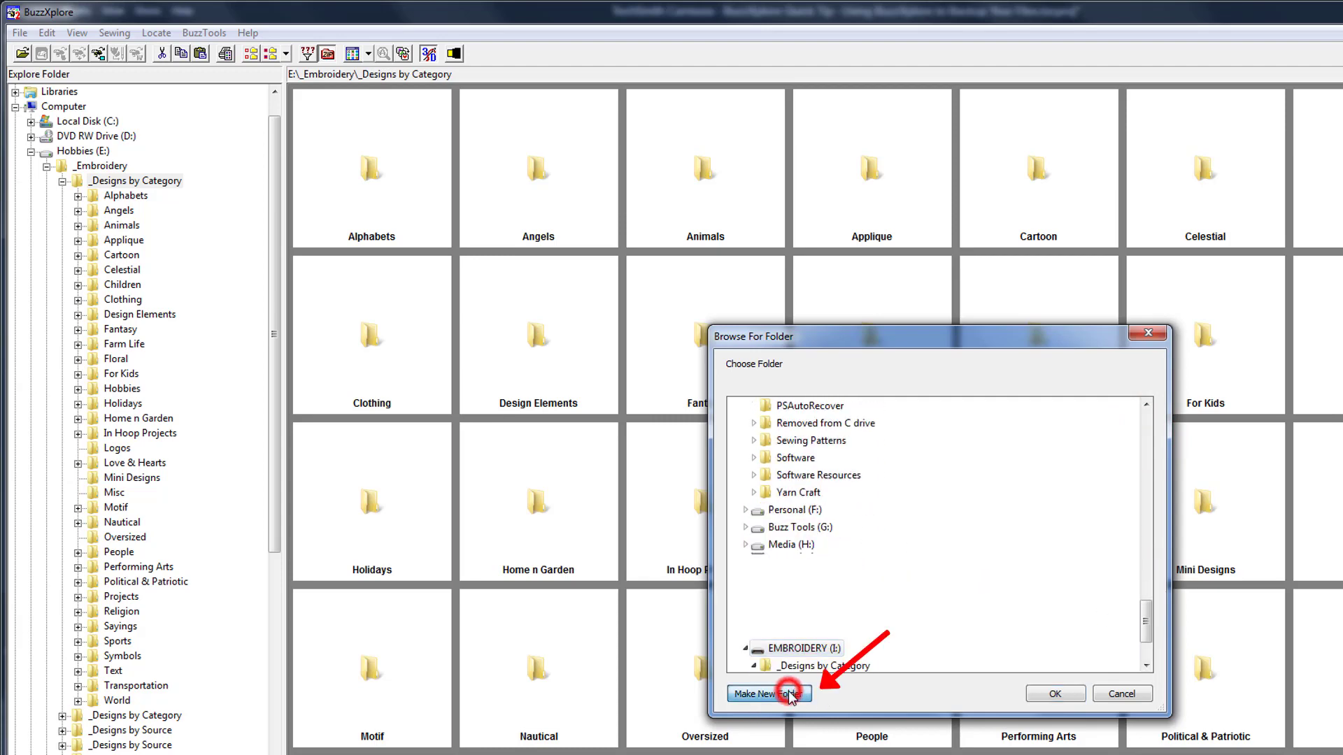
click(766, 694)
text(Design Backup)
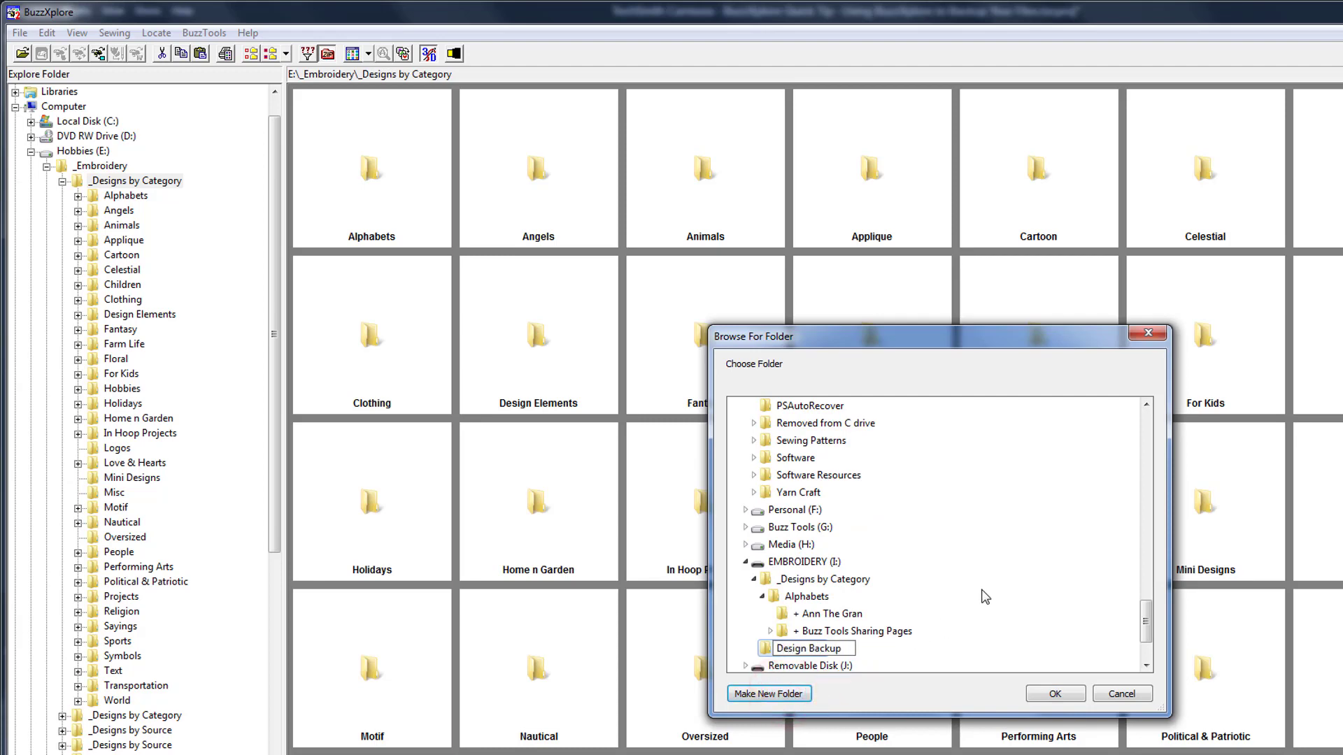
text(2020-)
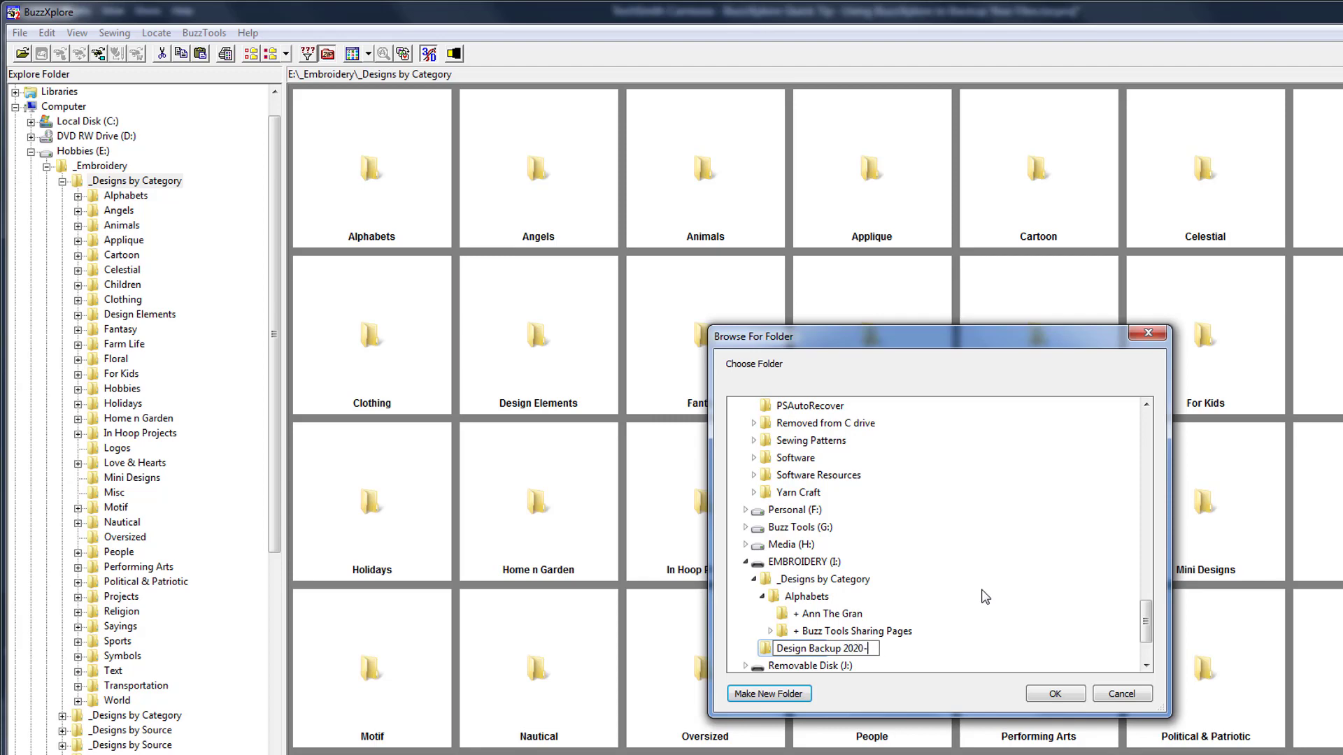
text(02-)
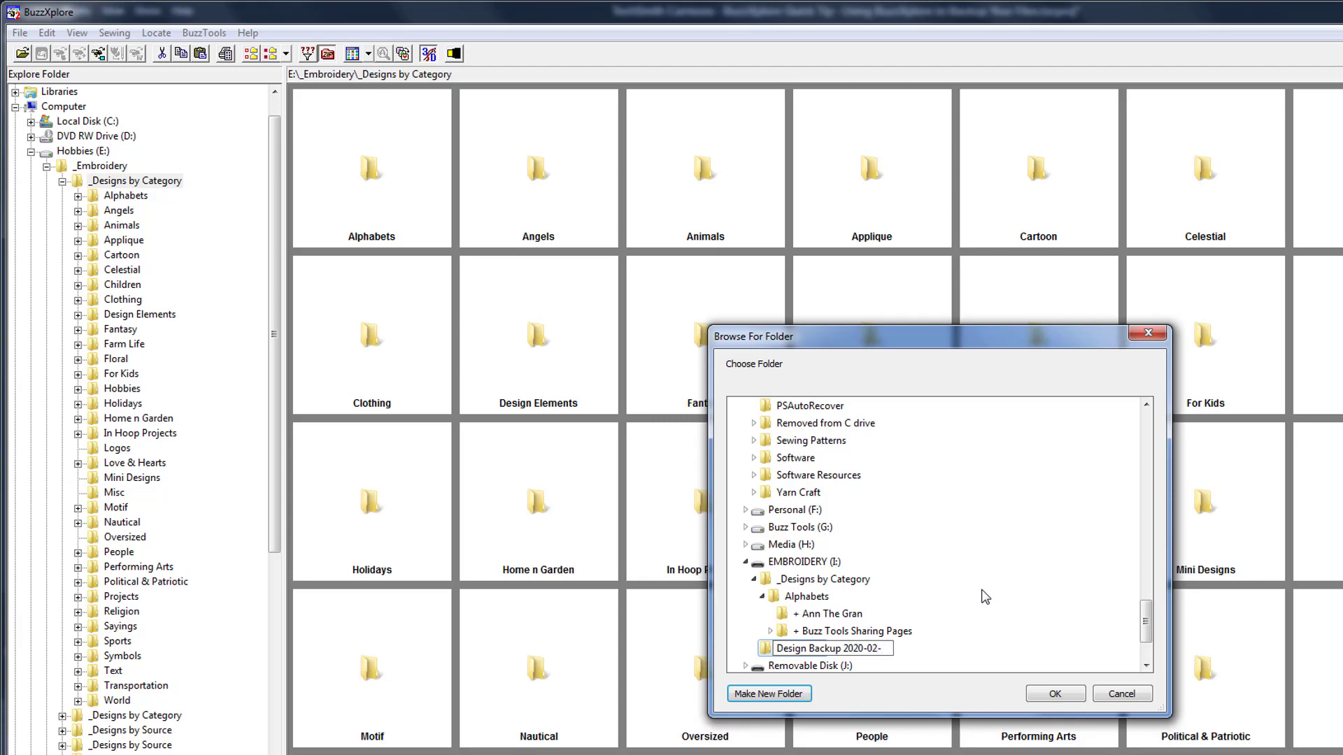
text(28)
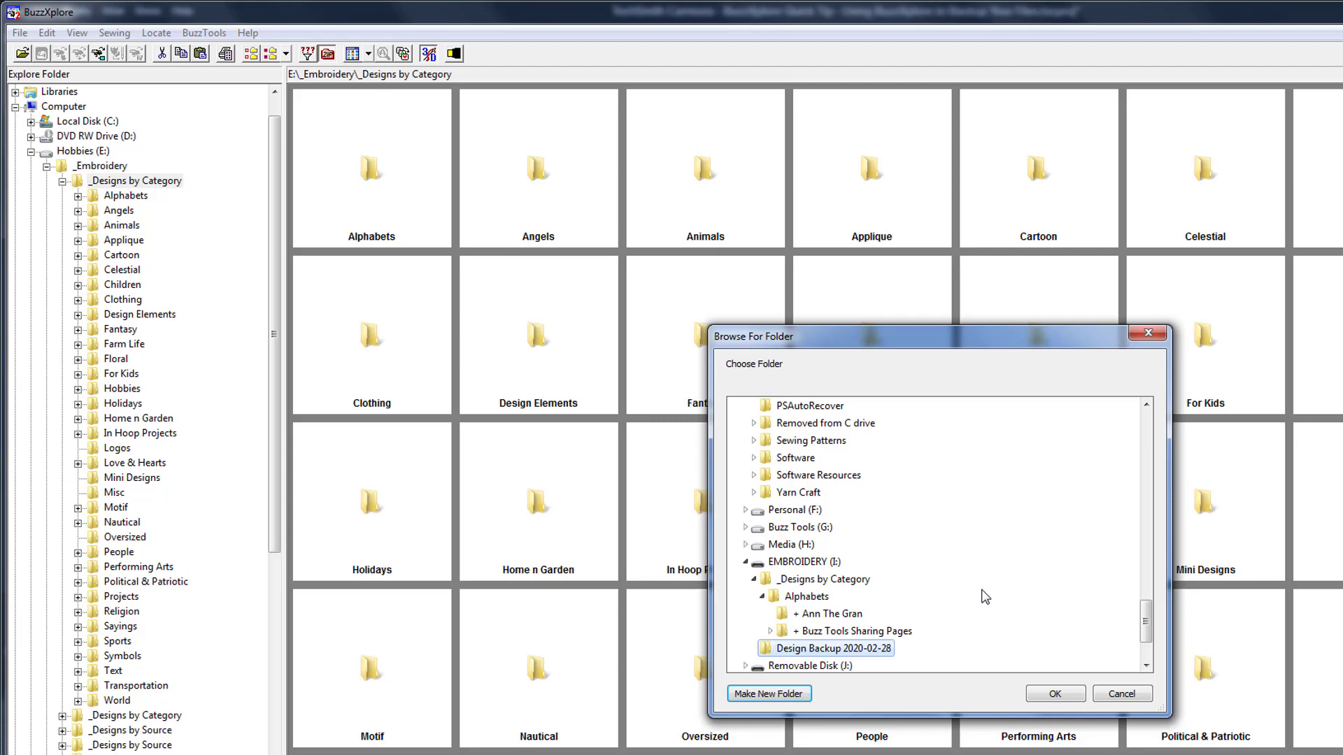
click(1054, 694)
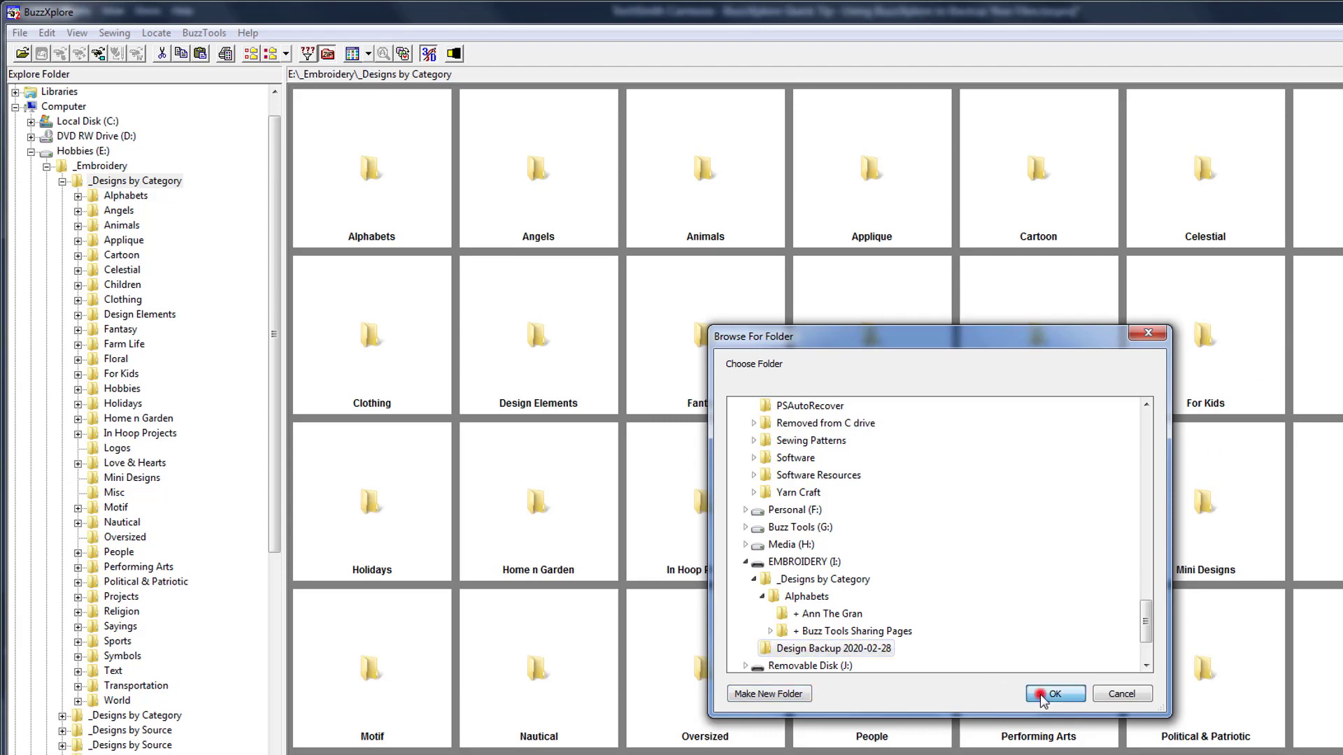
Copy the 50,624 items (1.27 GB) into Design Backup 2020-02-28
click(1054, 694)
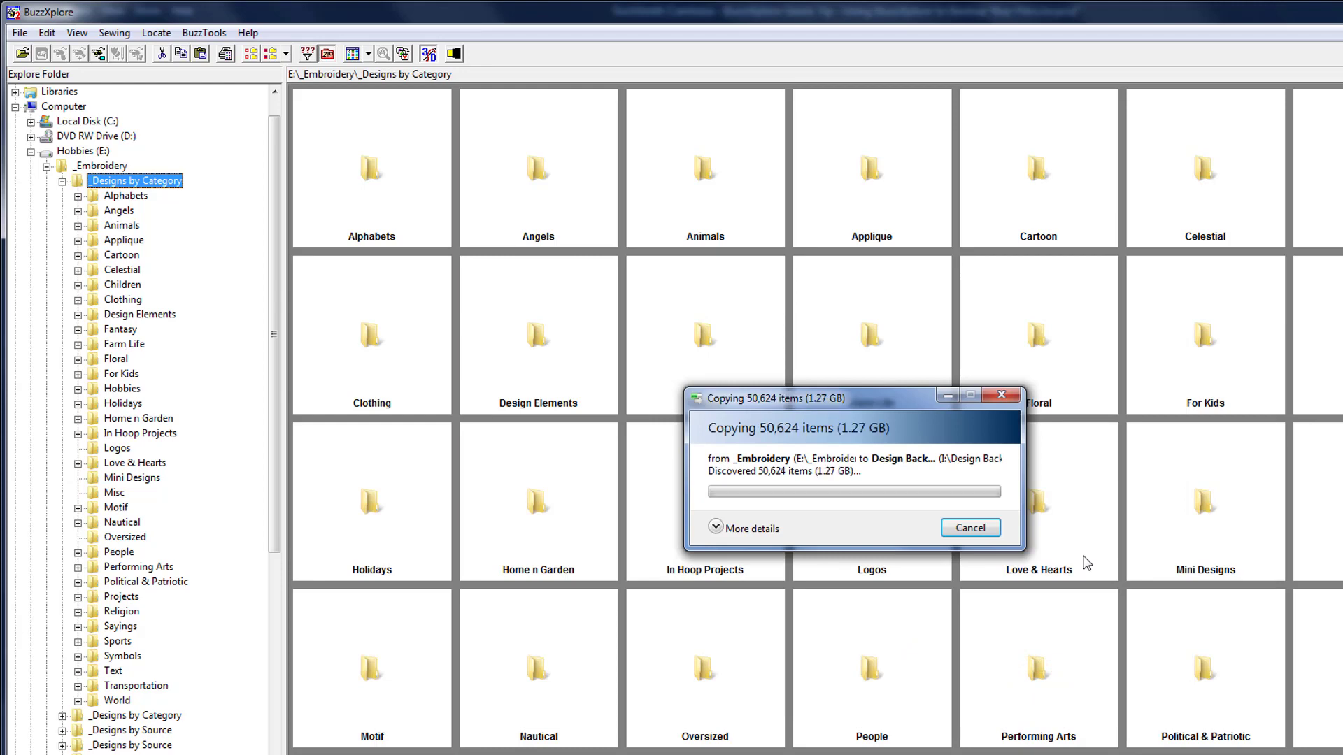
click(969, 527)
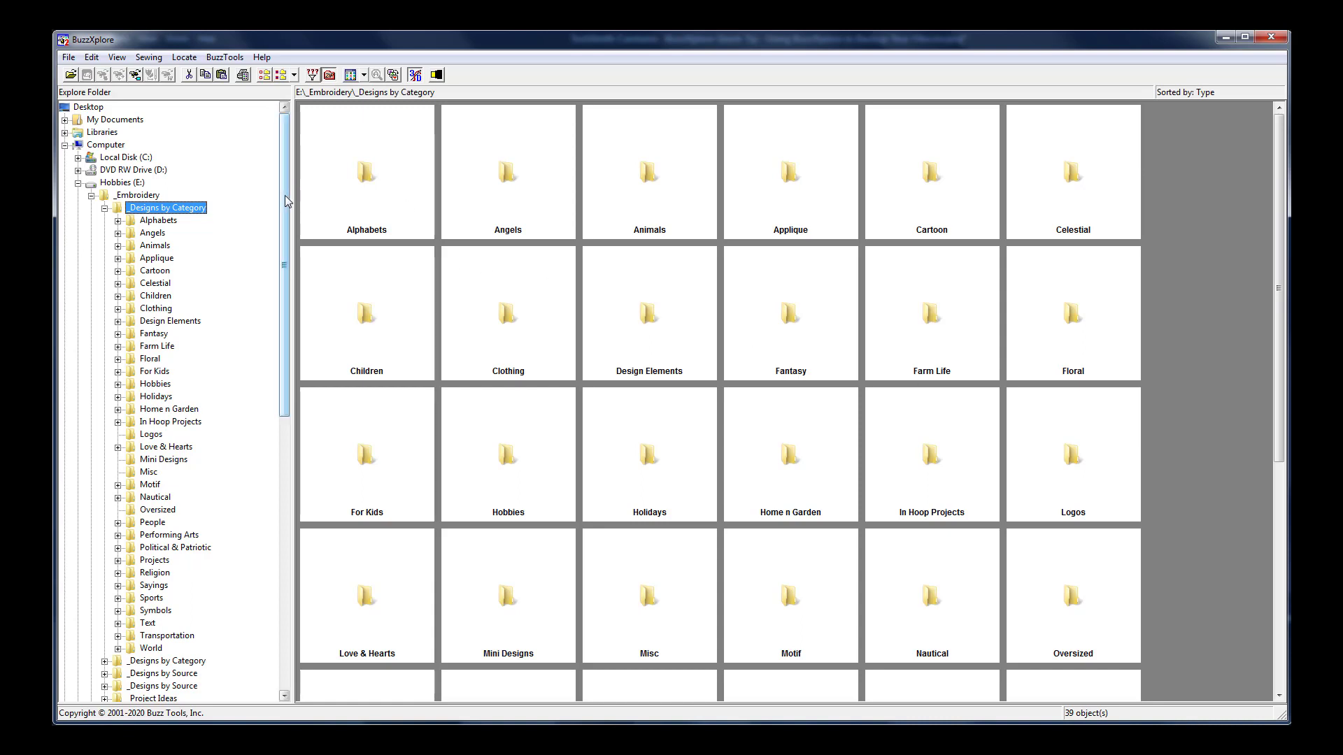
Browse to Design Backup 2020-02-28 > _Designs by Category > Animals on the flash drive
scroll(down, 3)
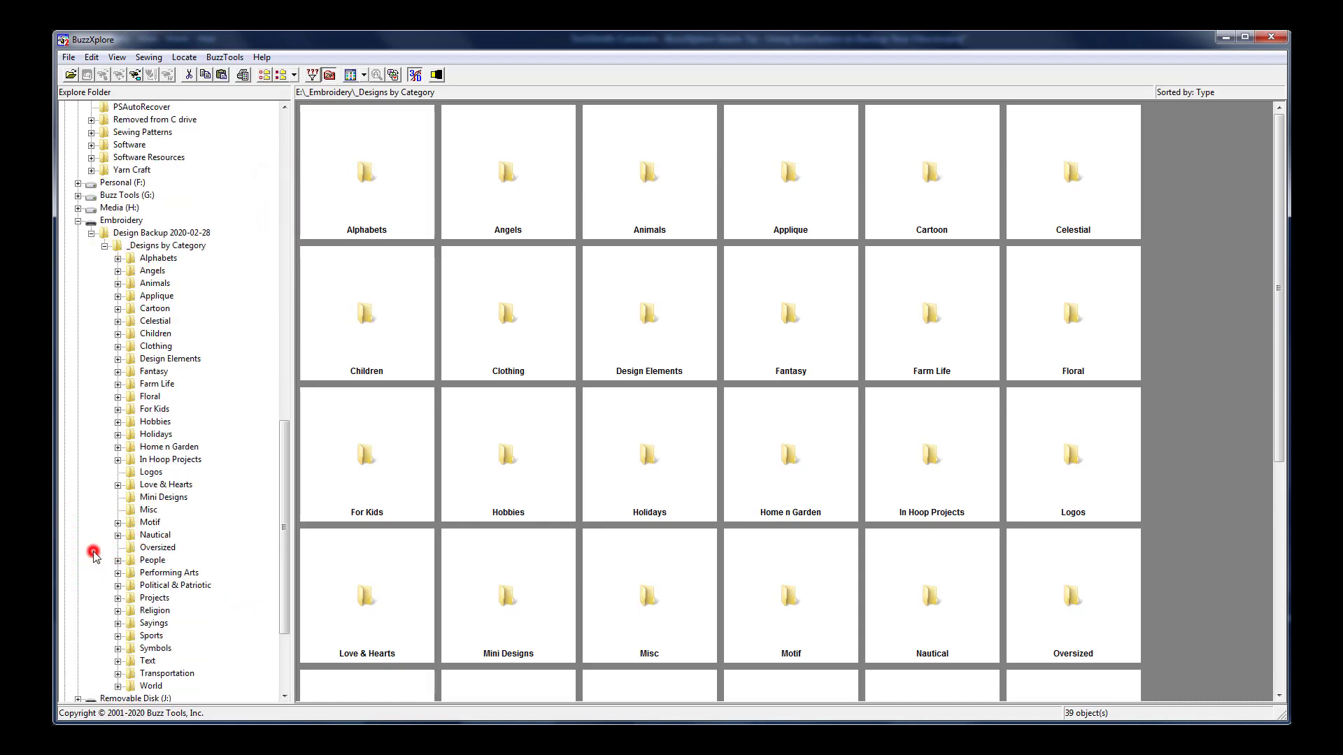
click(118, 283)
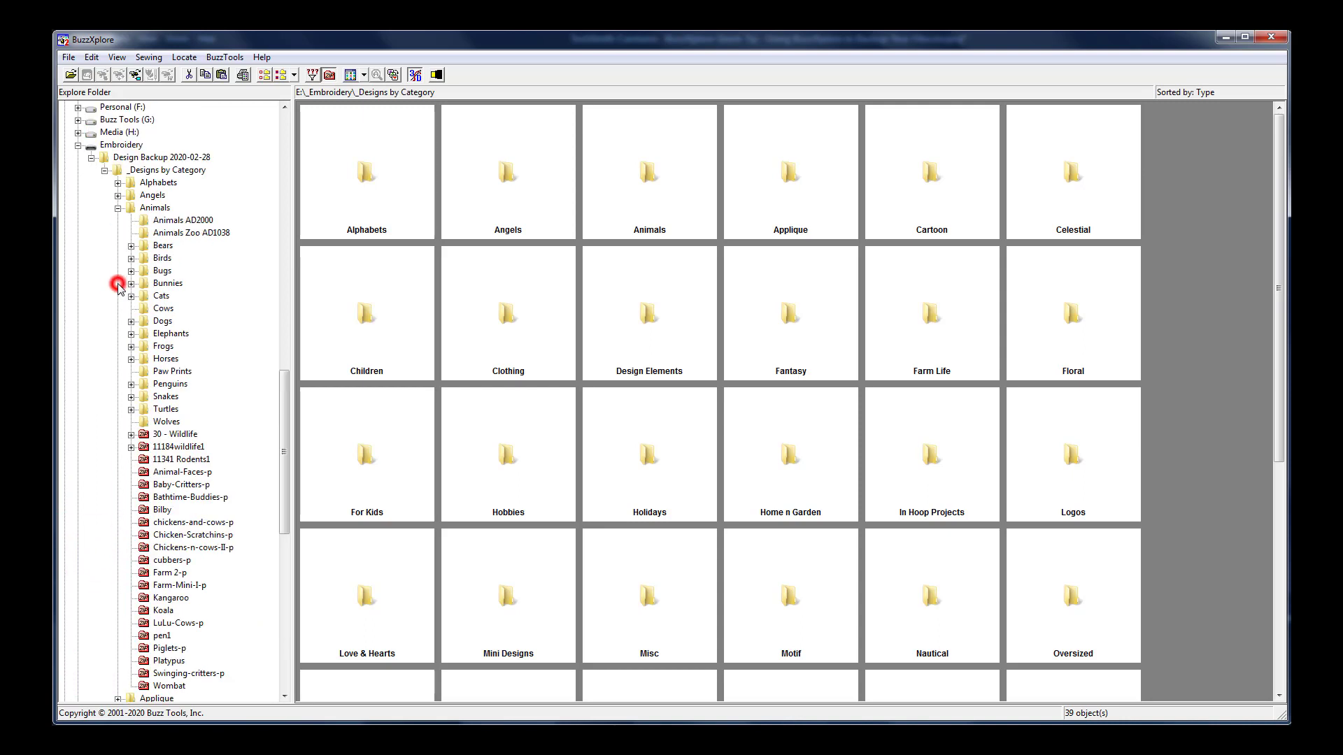
click(155, 207)
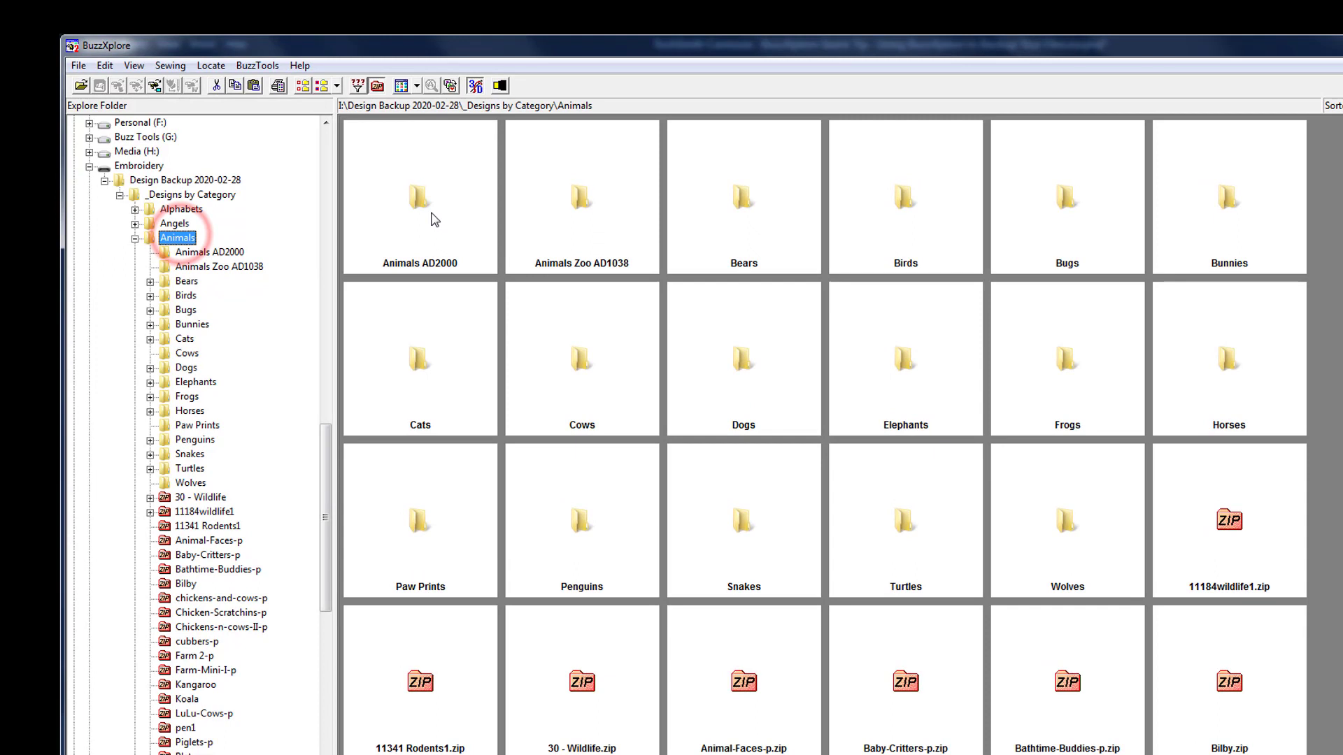
Select Animals AD2000 through Dogs, plus 11184wildlife1.zip and 11341 Rodents1.zip
click(419, 196)
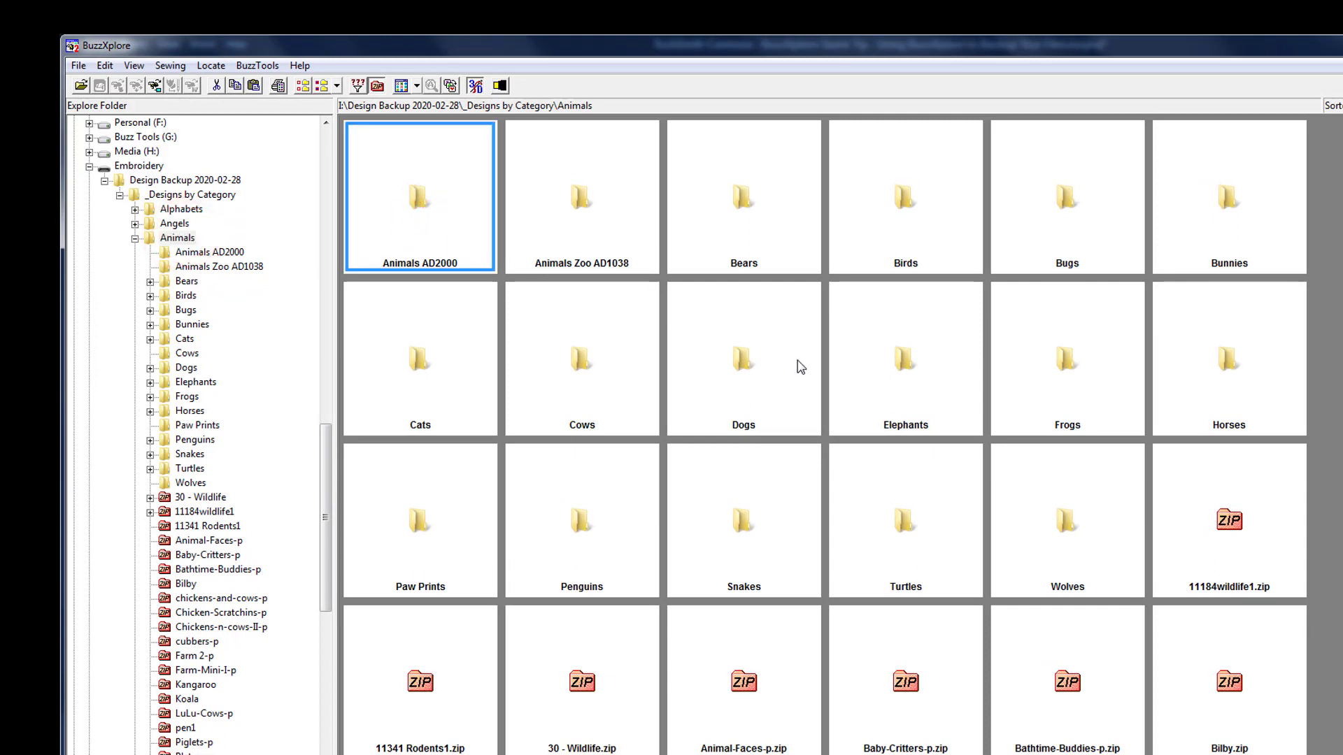
click(742, 358)
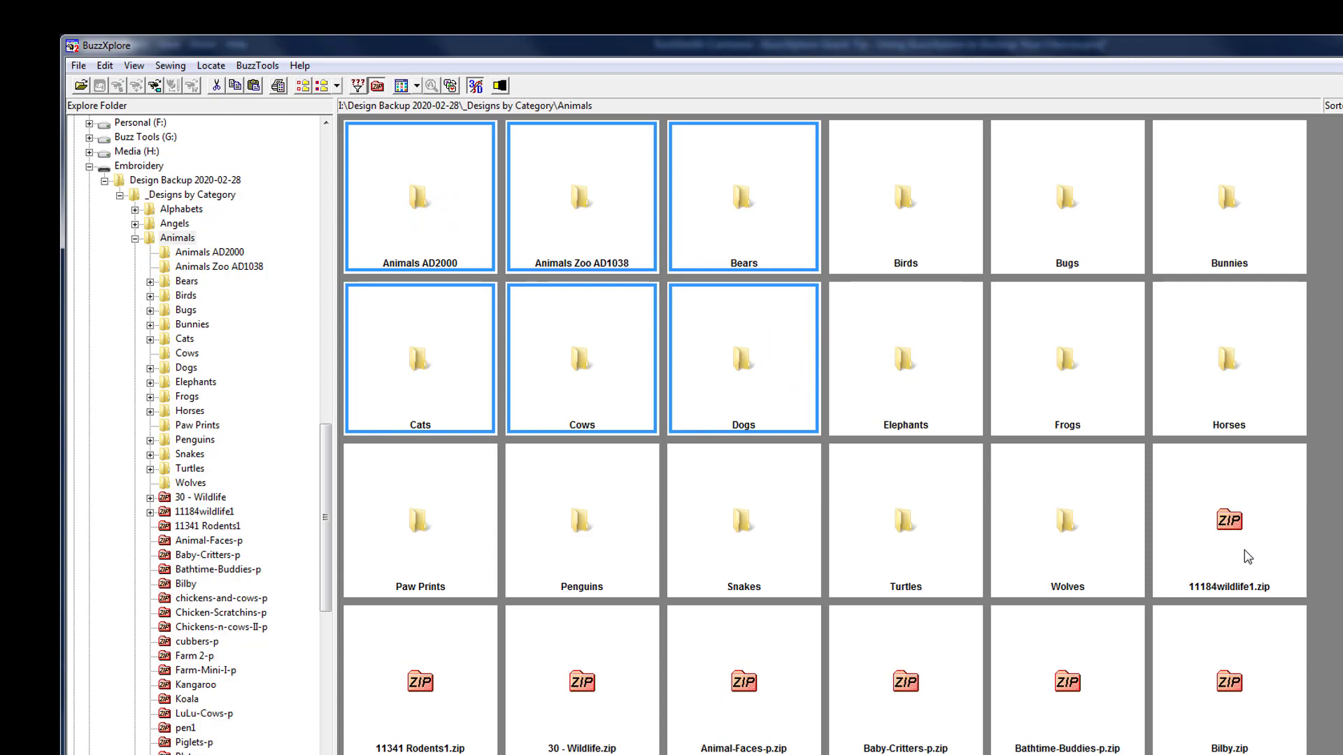
key(ctrl)
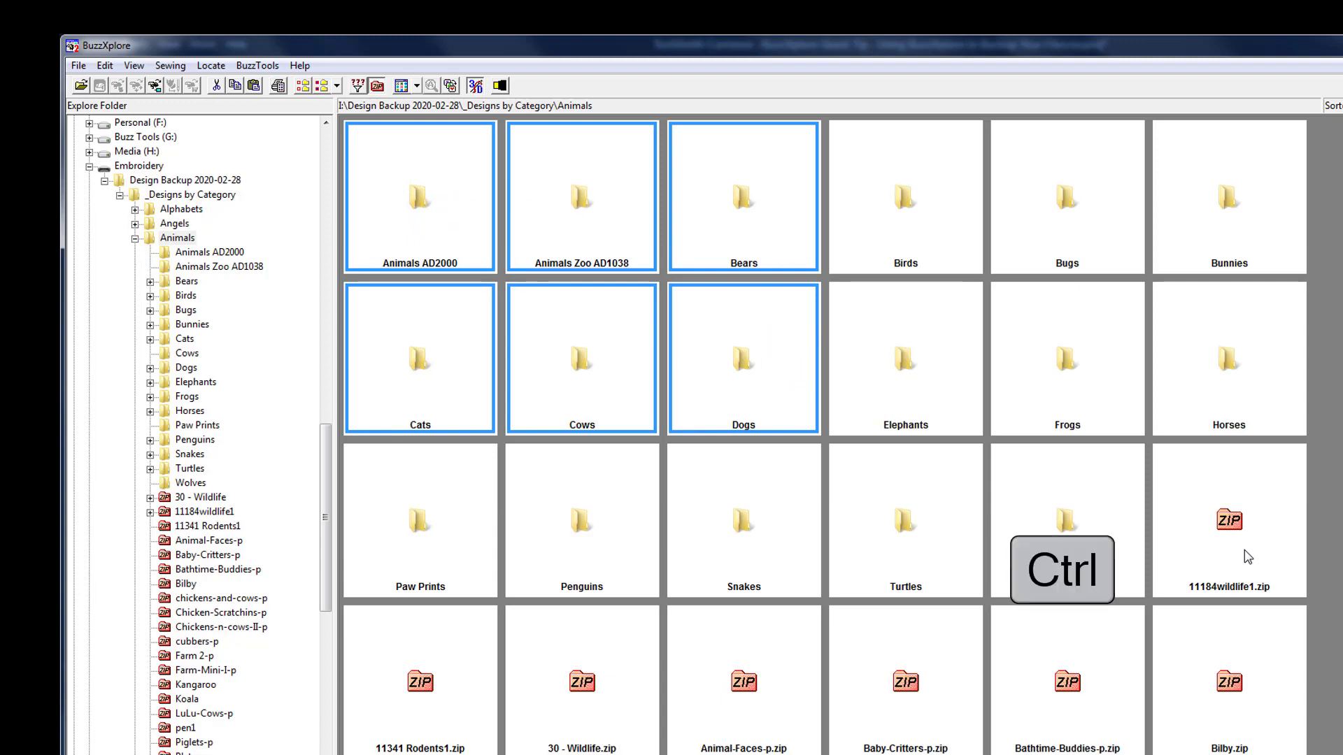
click(1228, 519)
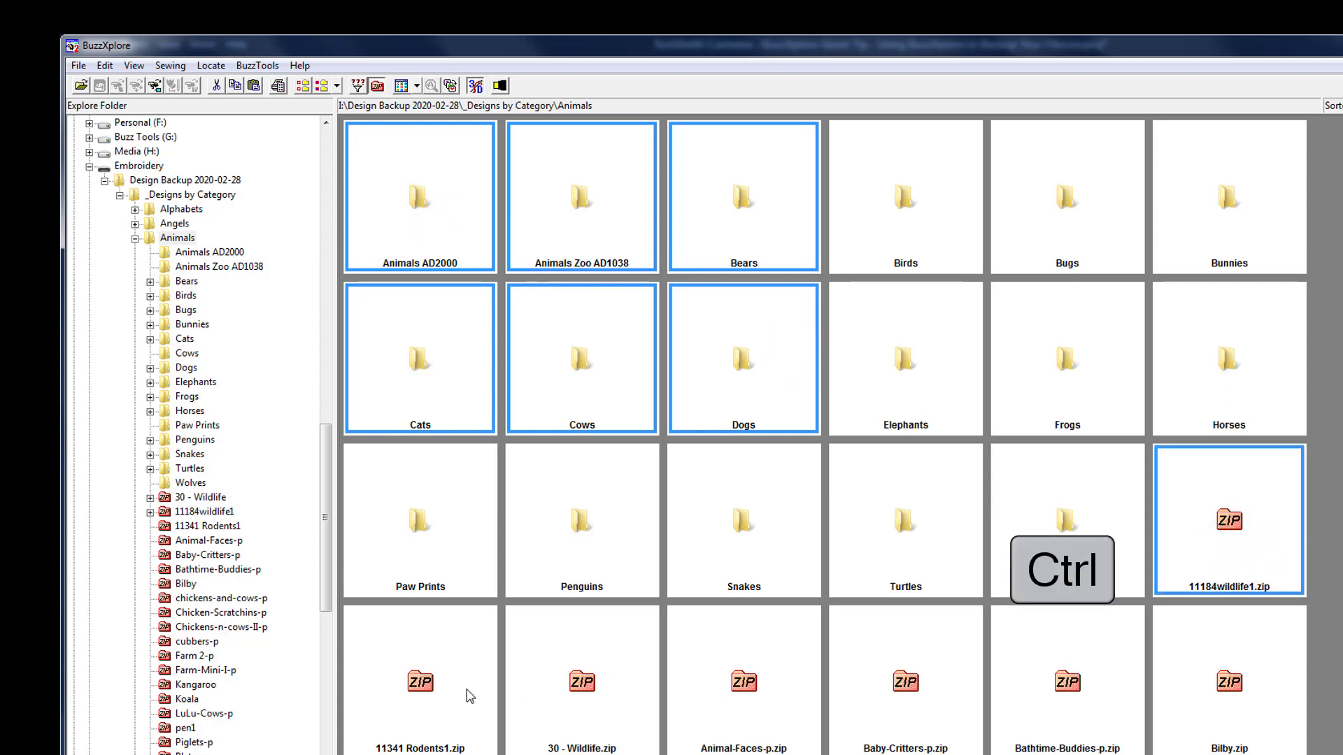
click(419, 681)
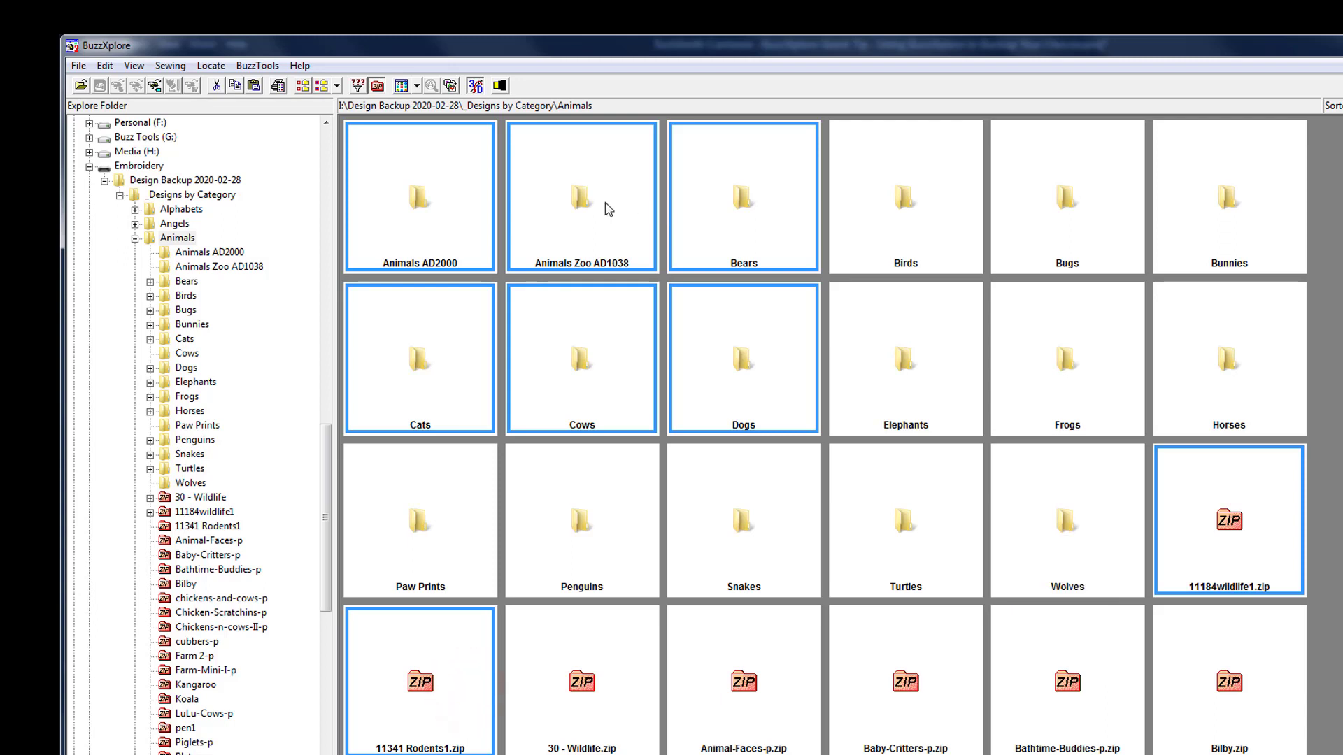
Copy the selected animal designs to Hobbies (E:) _Embroidery\_Designs by Category\Animals
right_click(603, 209)
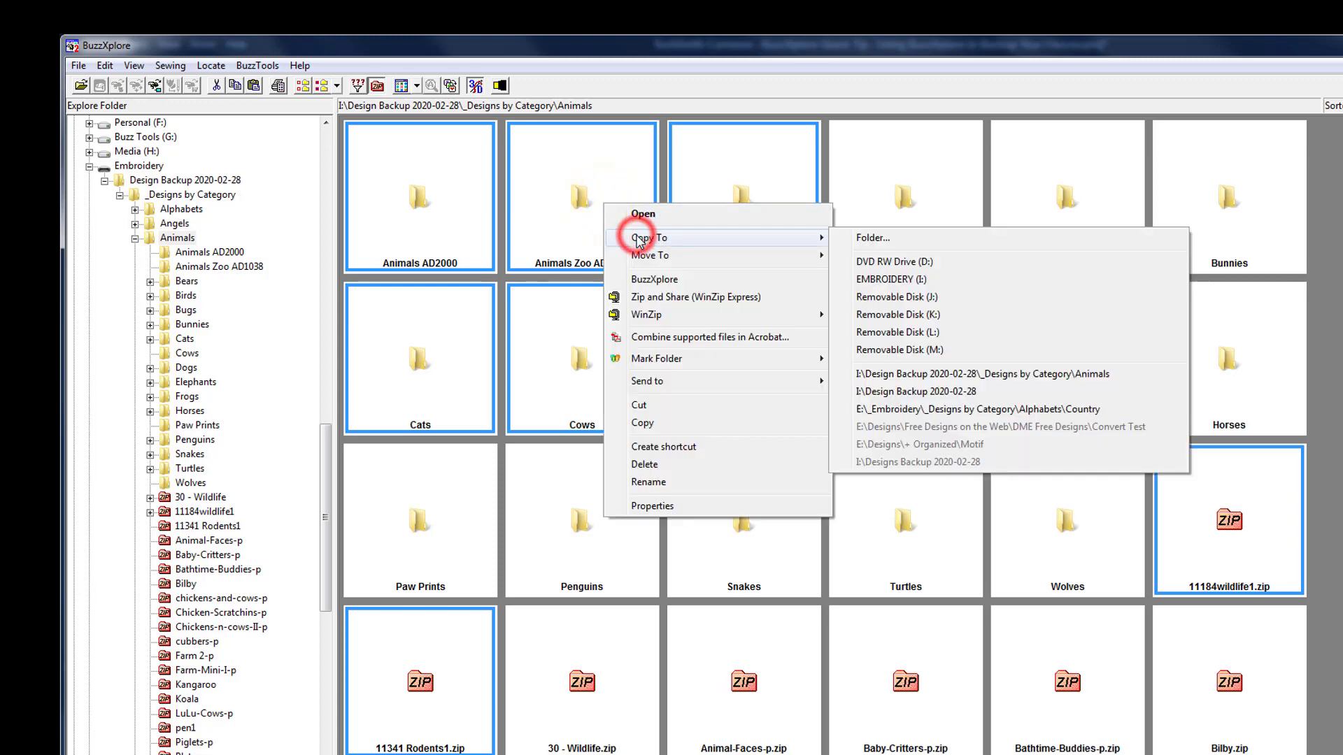
click(871, 238)
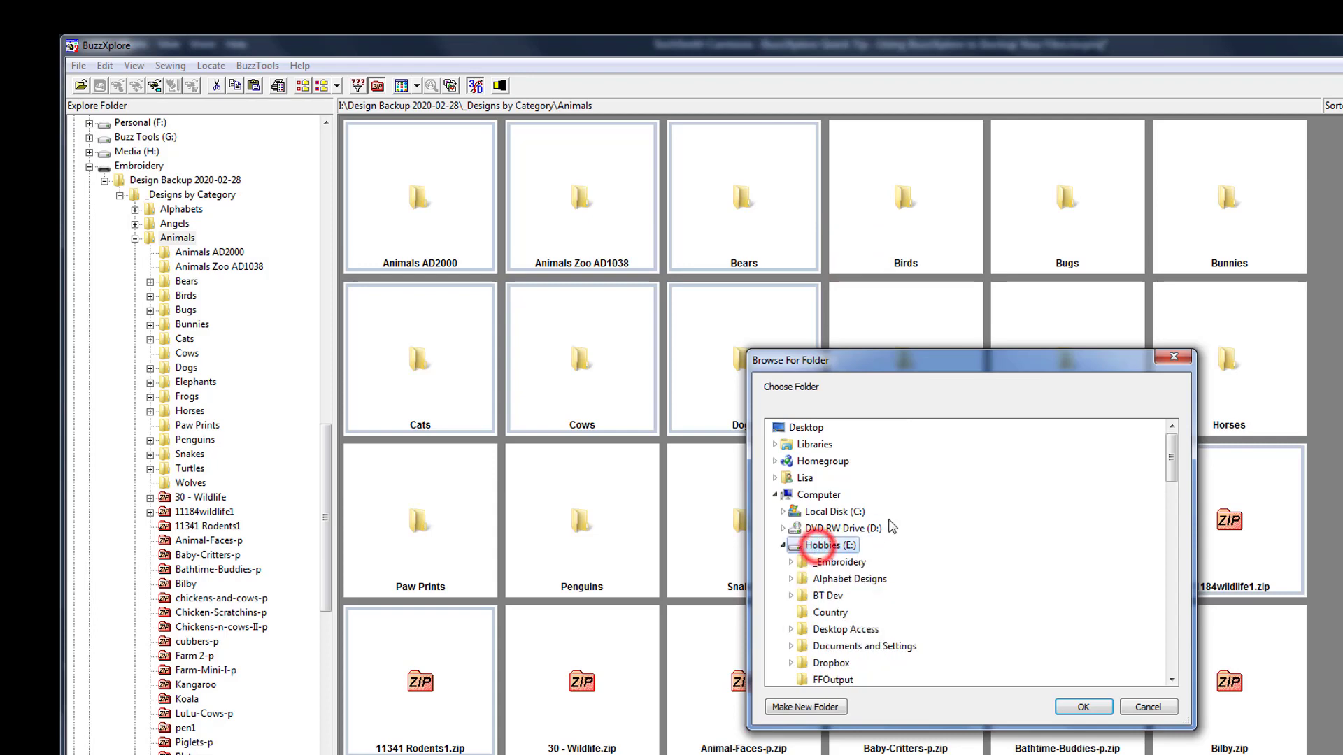
mouse_move(840, 569)
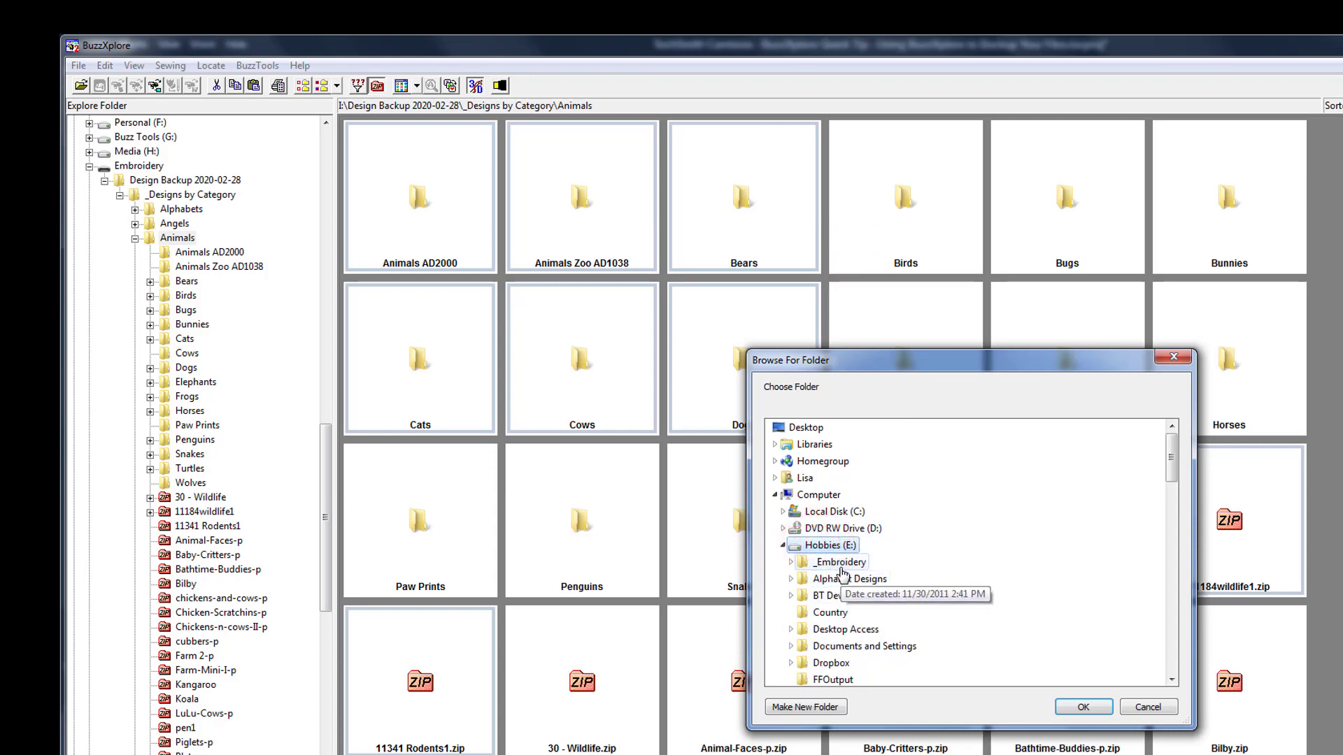
click(782, 562)
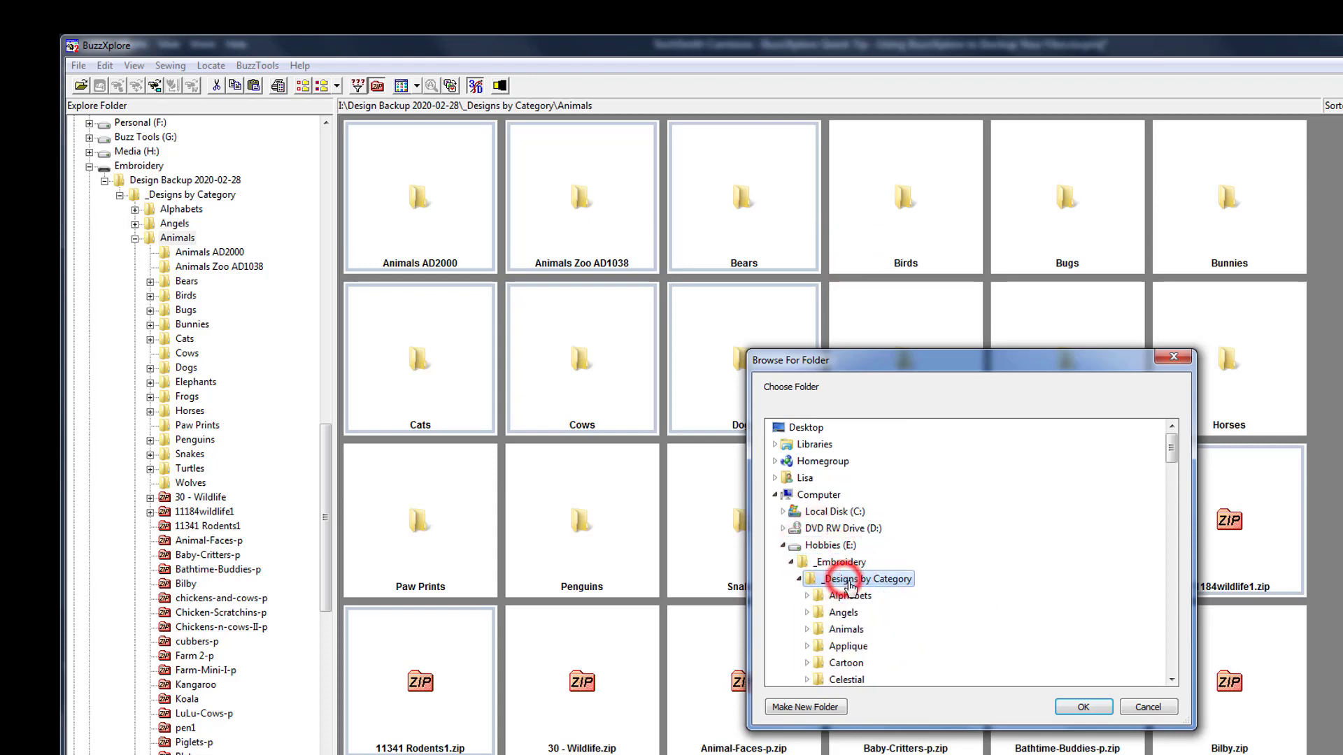
click(843, 628)
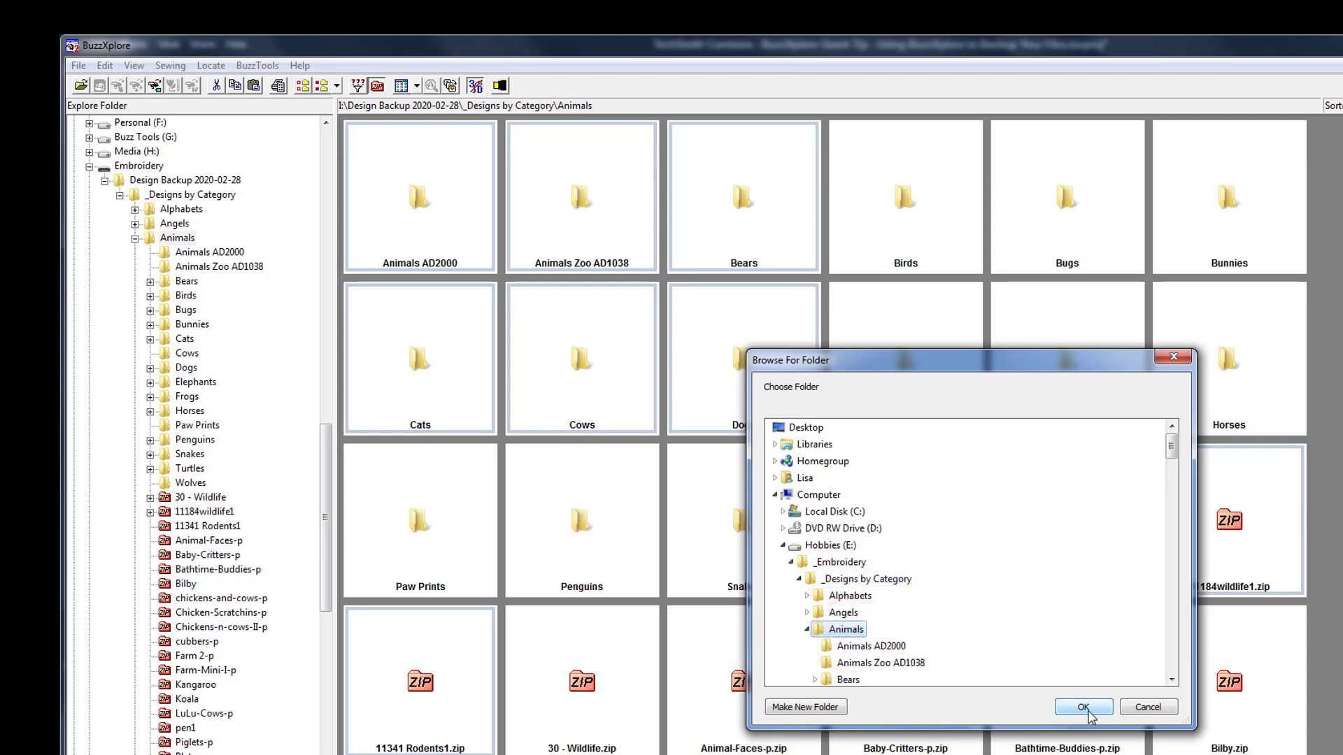
click(1082, 706)
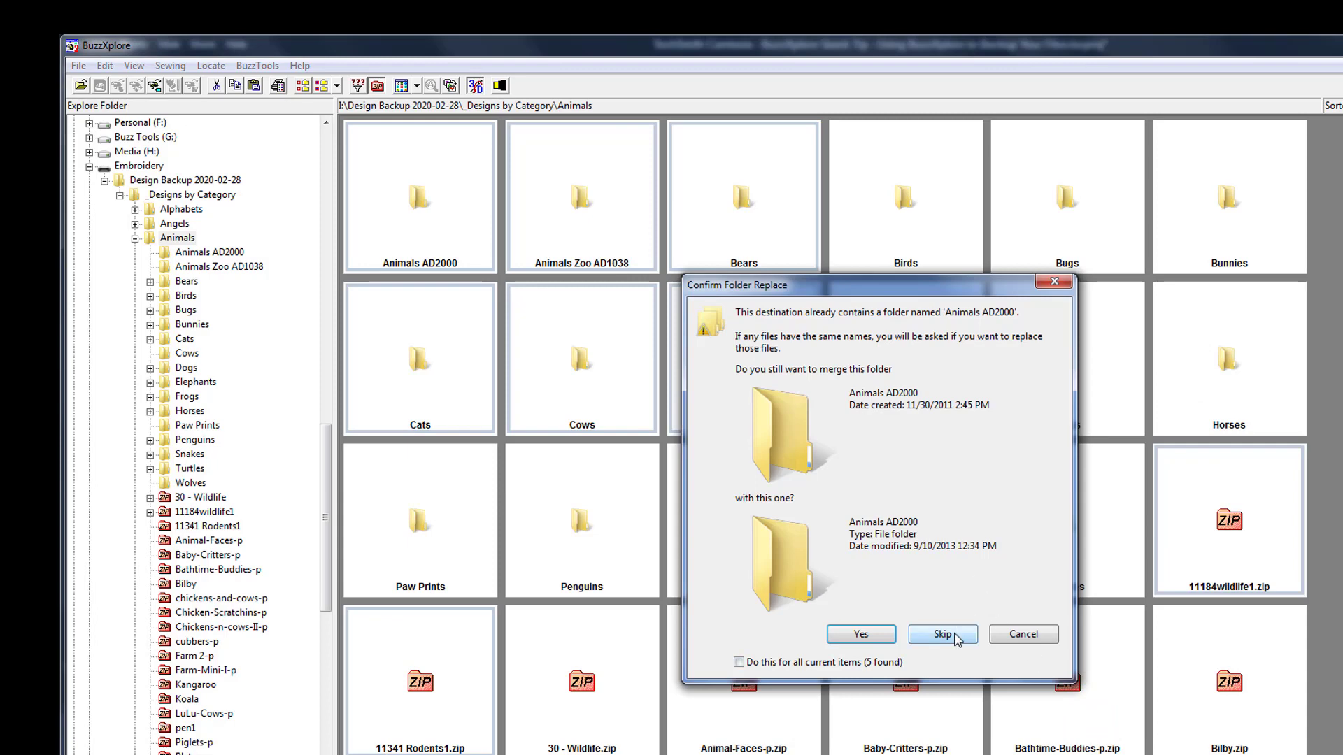
Skip merging the existing Animals AD2000 and Bears folders
click(941, 634)
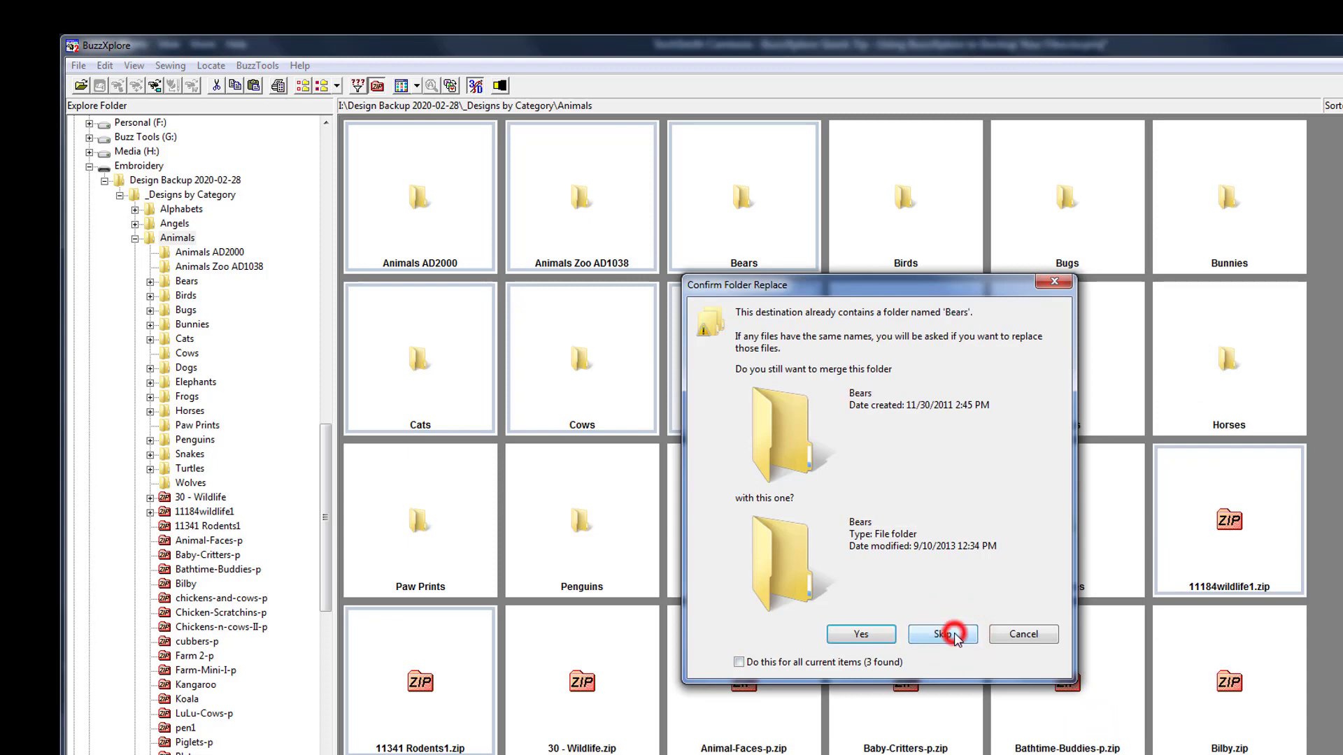
click(942, 634)
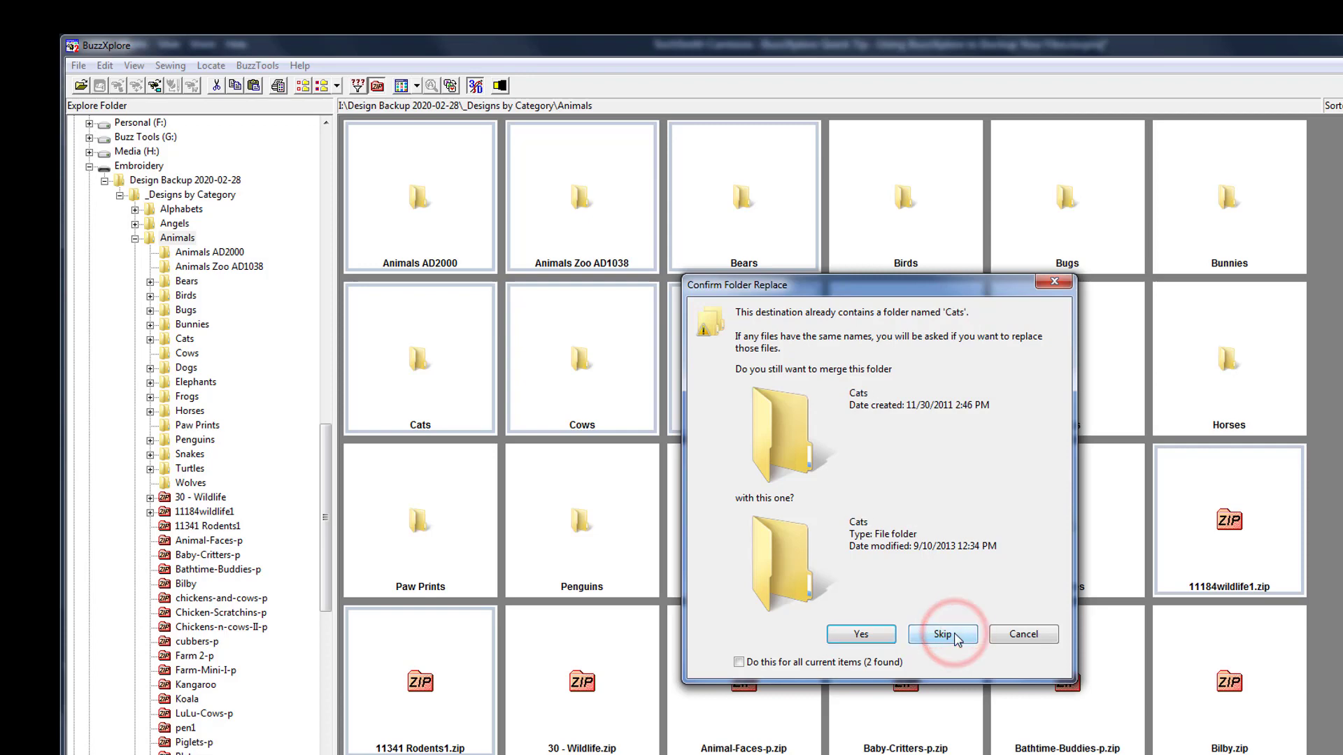